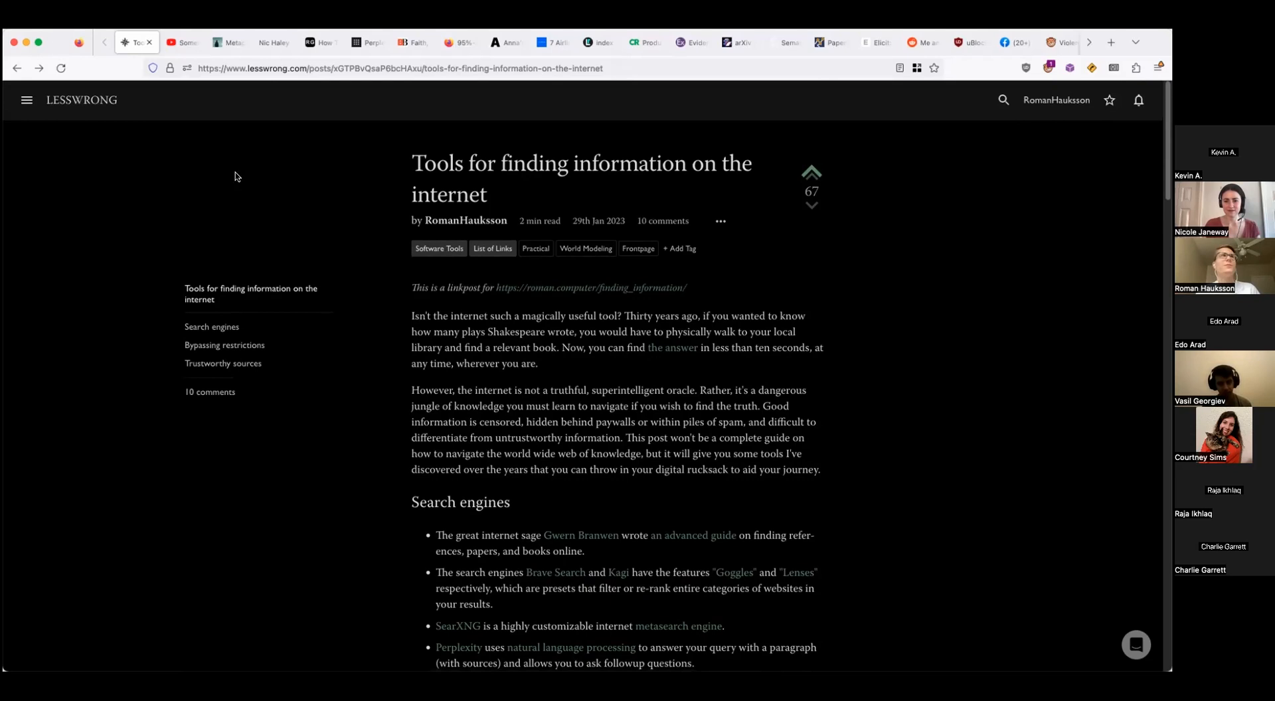
- Switch from the LessWrong post to the CGP Grey YouTube video tab
click(182, 41)
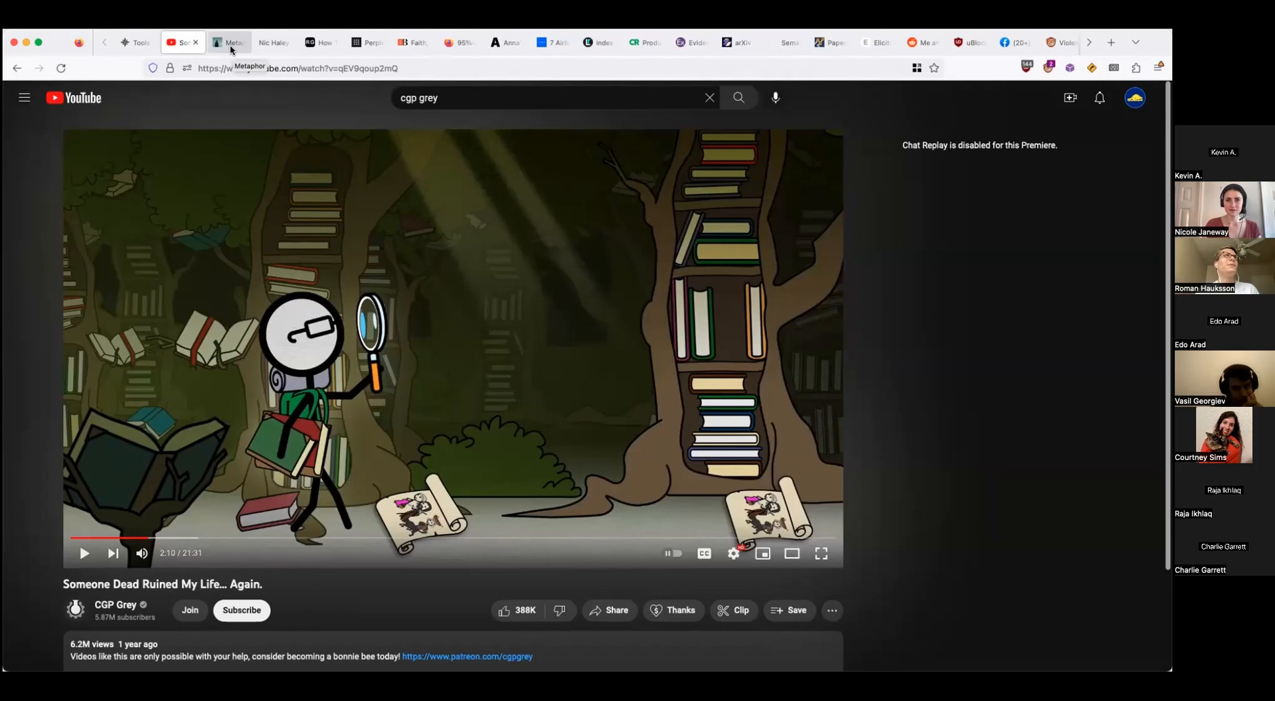
- Switch to the Metaphor search tool tab leading to the Readability retrospective post
click(229, 41)
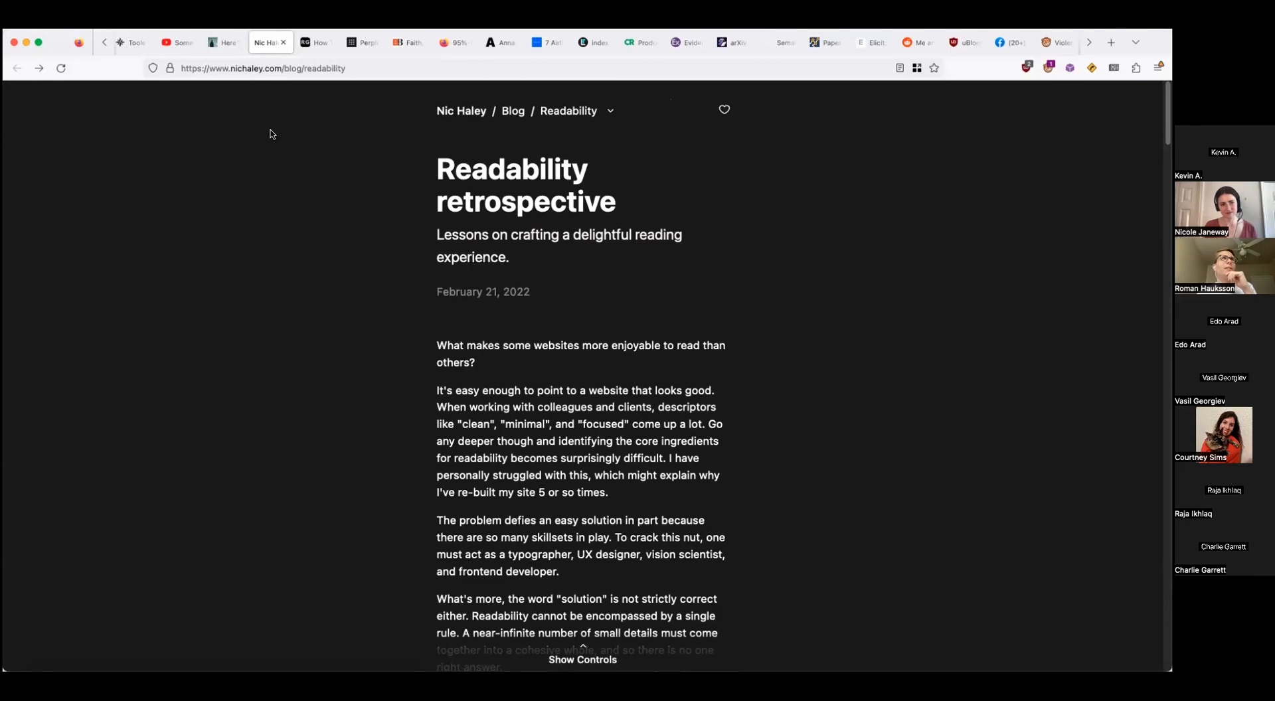
- Skim the MasterNewMedia chunking article, then move to the Perplexity tab
click(199, 43)
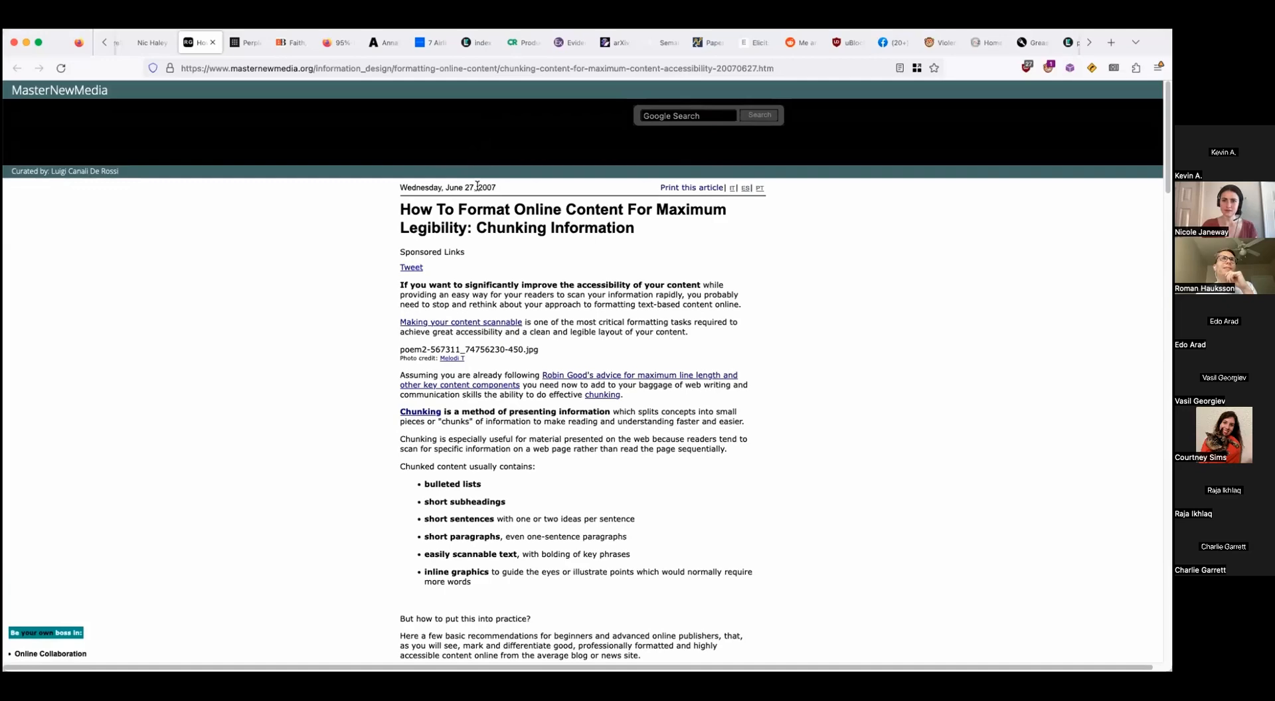
scroll(down, 3)
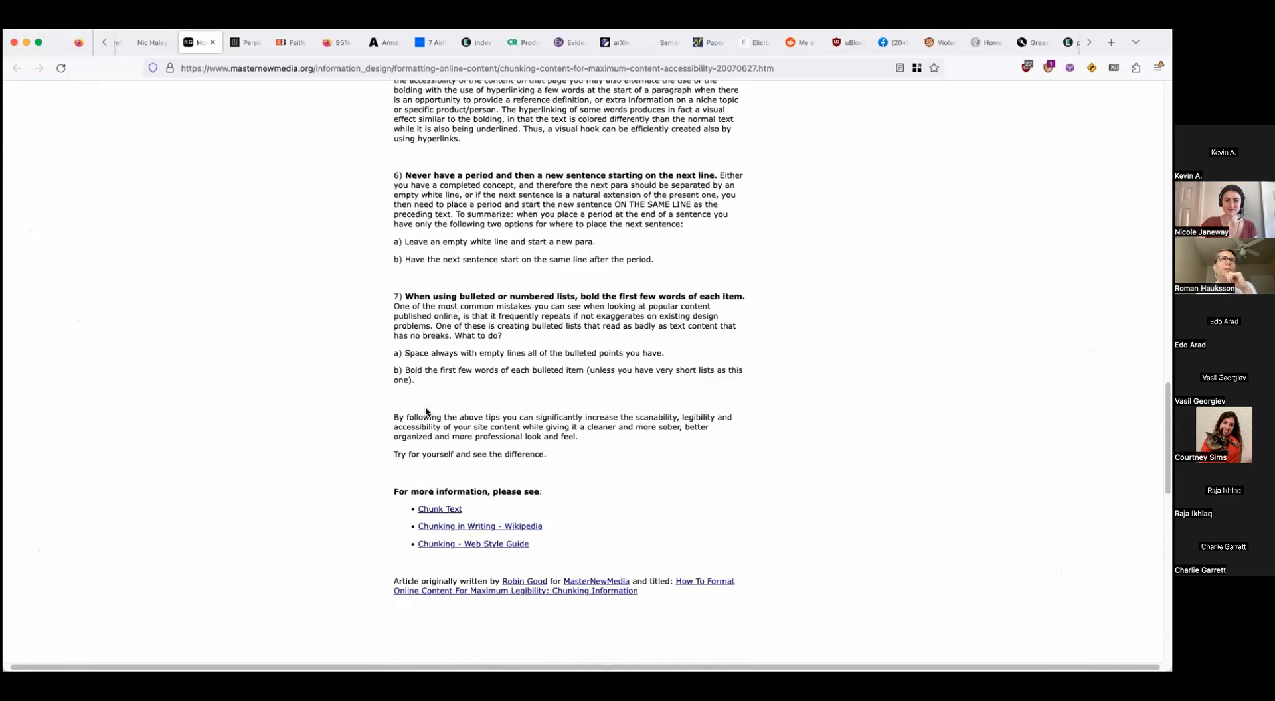
click(244, 41)
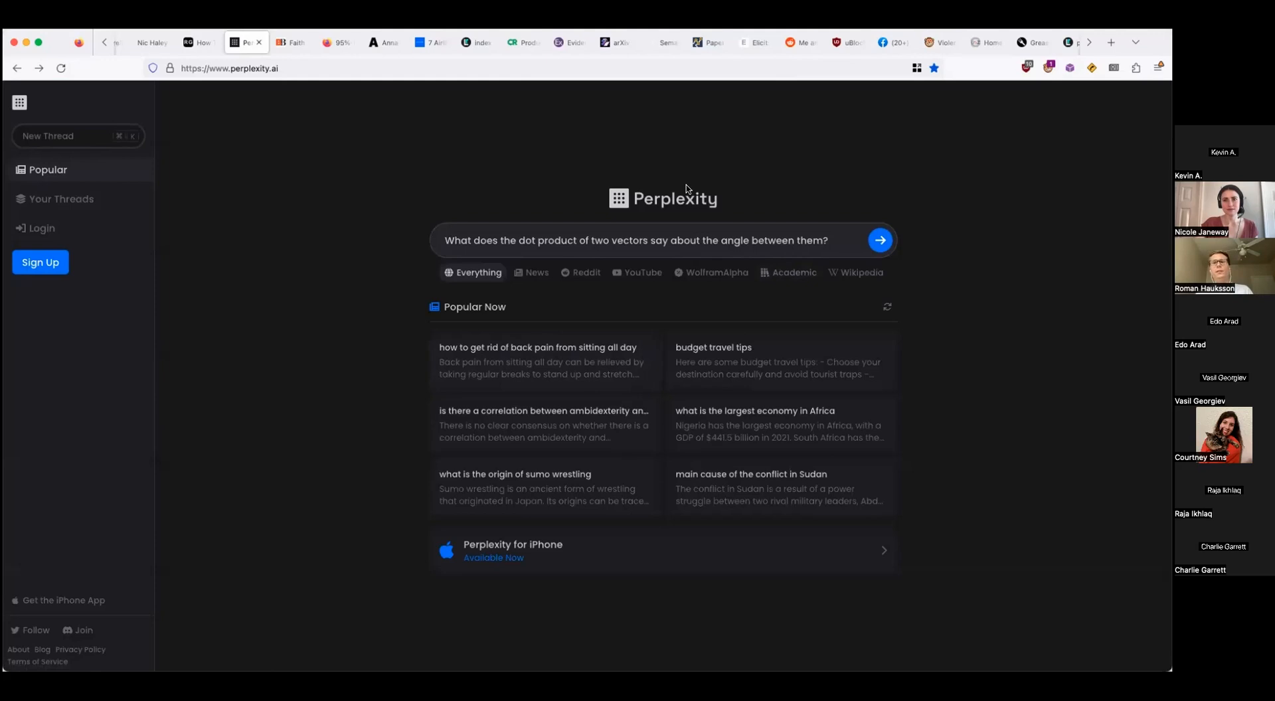
- Submit the dot product and angle-between-vectors question to Perplexity
click(813, 240)
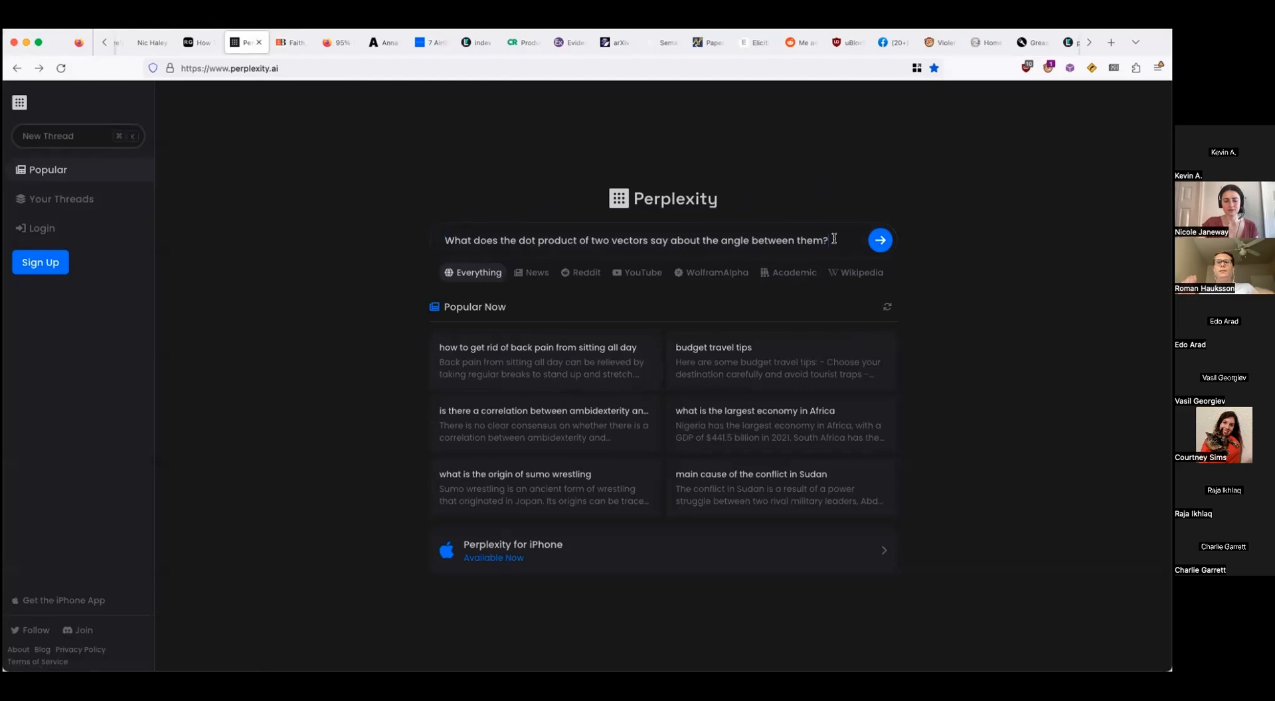
click(879, 240)
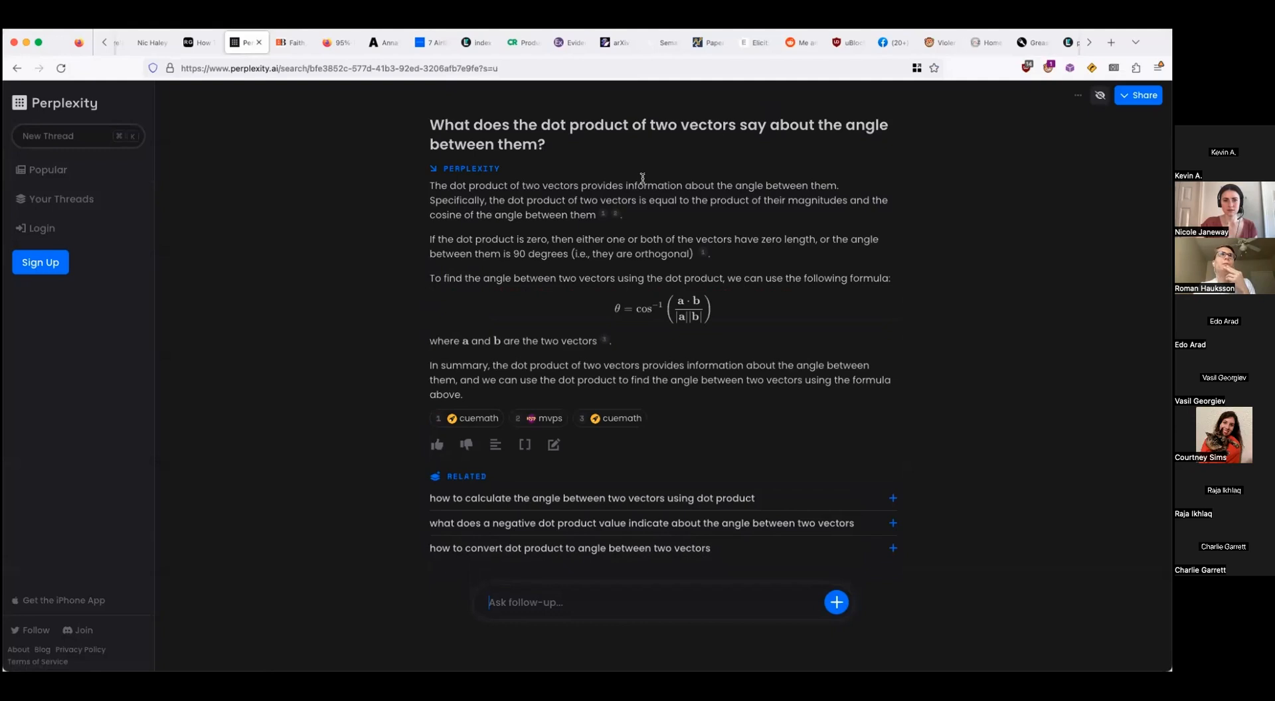
mouse_move(426, 218)
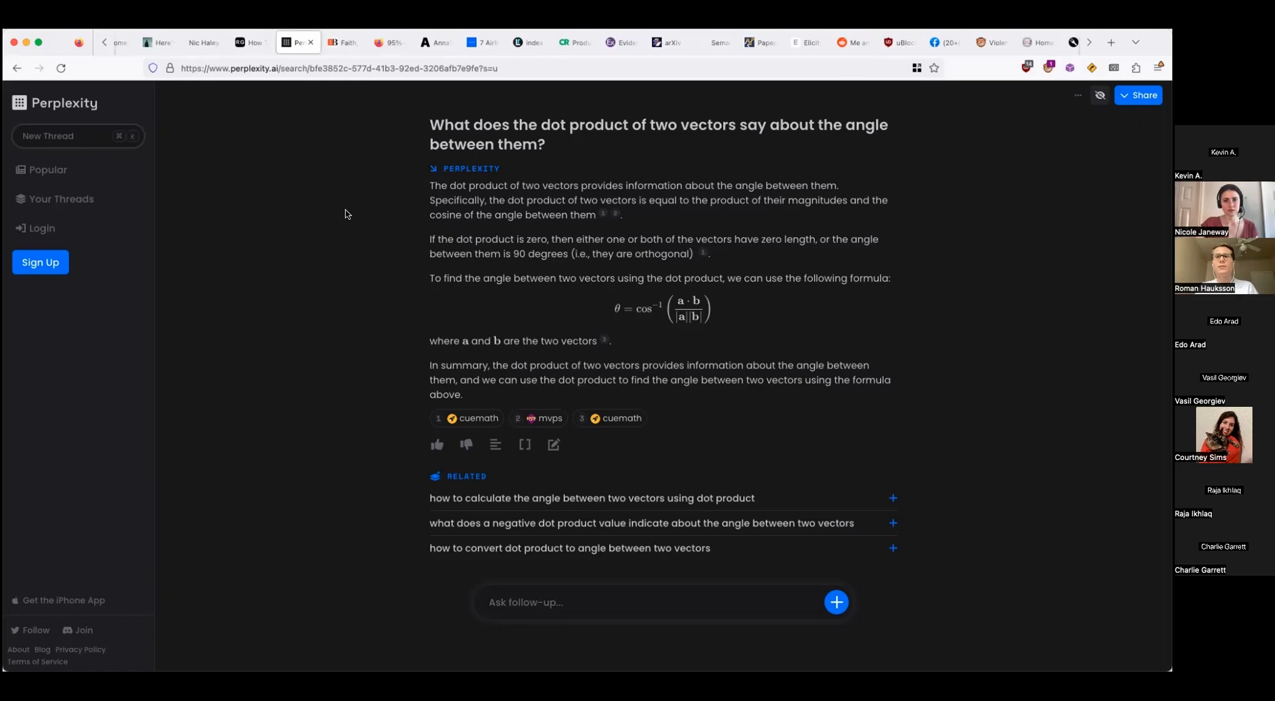
- Move past the Wayback Machine tab to the Consumer Reports home page
click(345, 41)
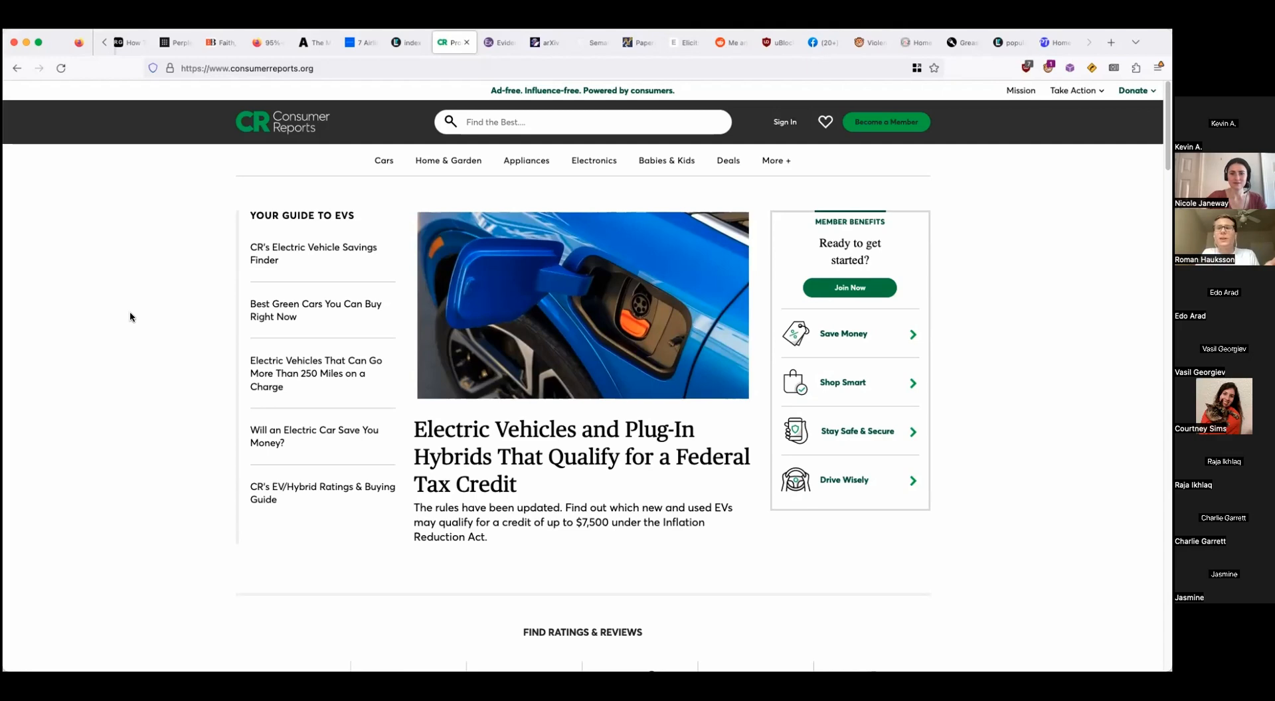
- Browse the Consumer Reports EV tax credit article, then move to the Examine tab
scroll(down, 3)
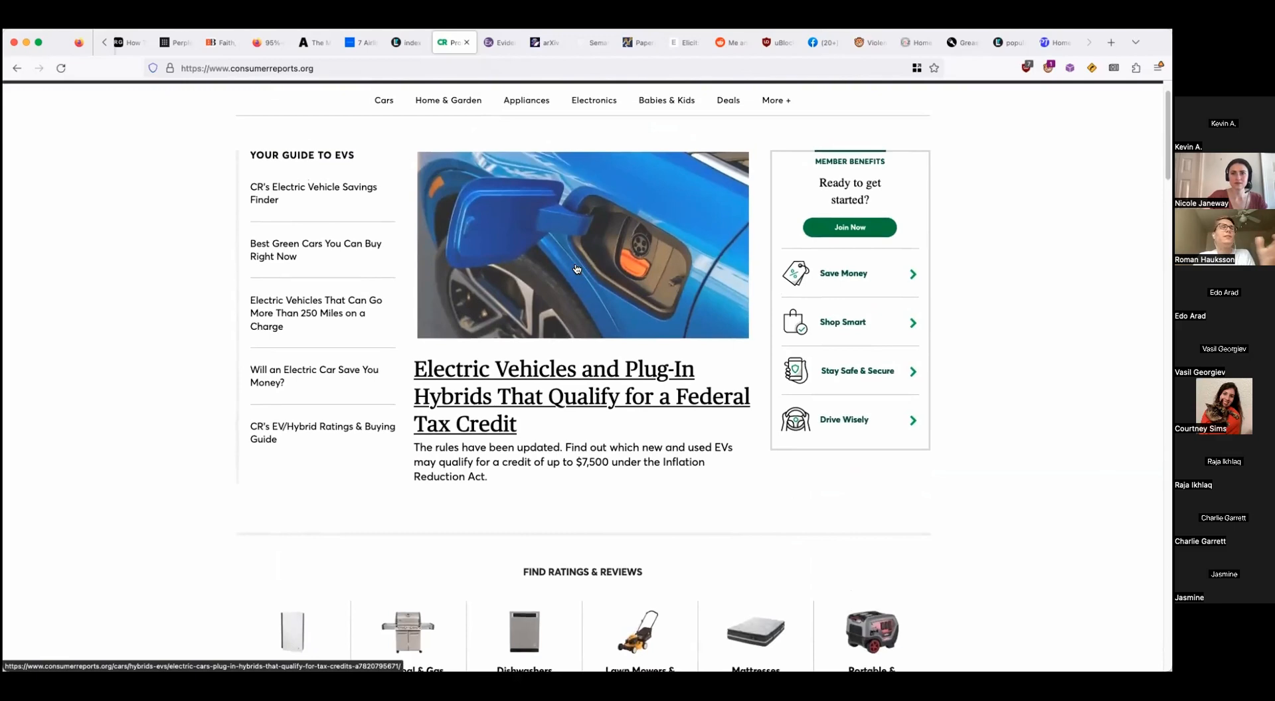
scroll(down, 3)
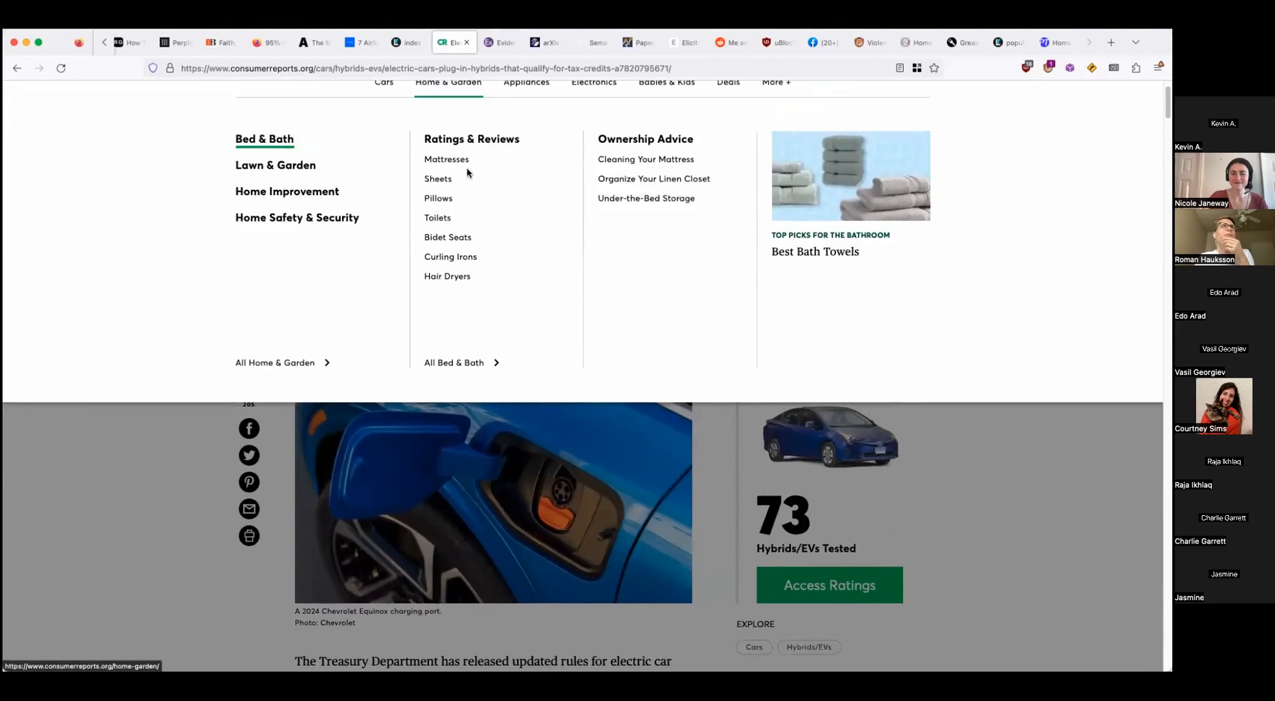
click(500, 41)
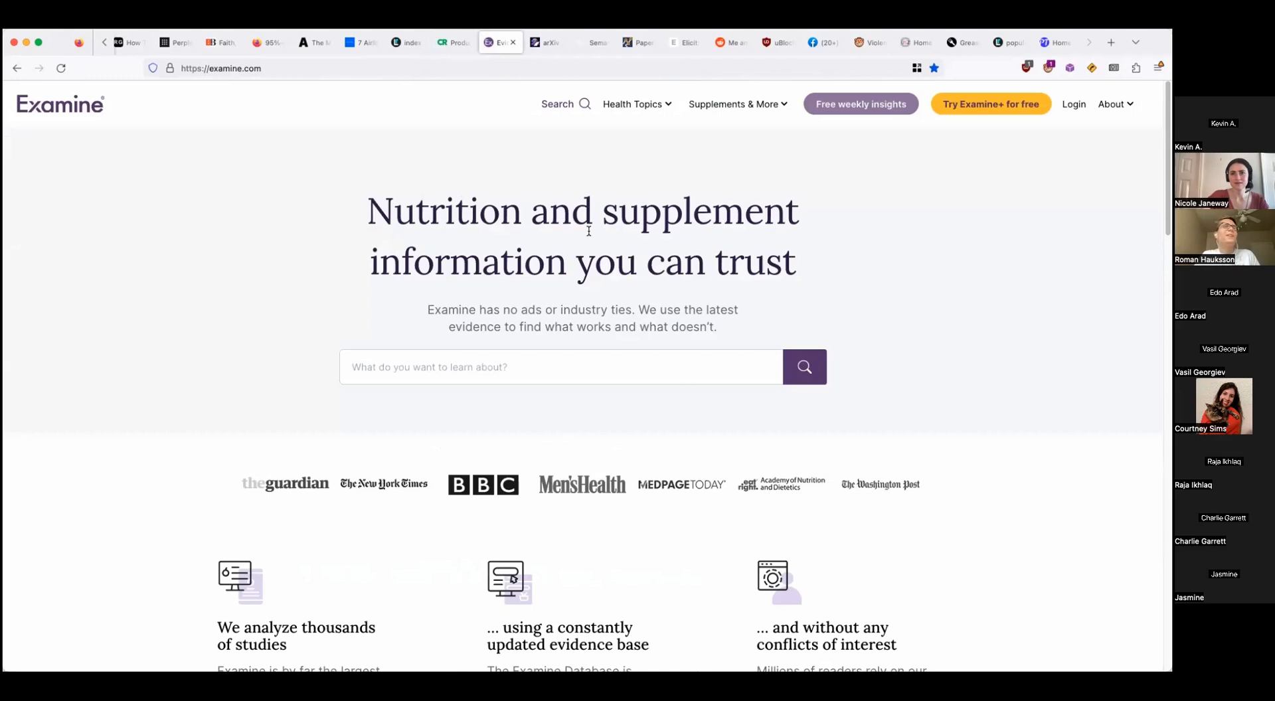
- Browse Examine's creatine guide, then bring up the Examine+ membership overview
scroll(down, 3)
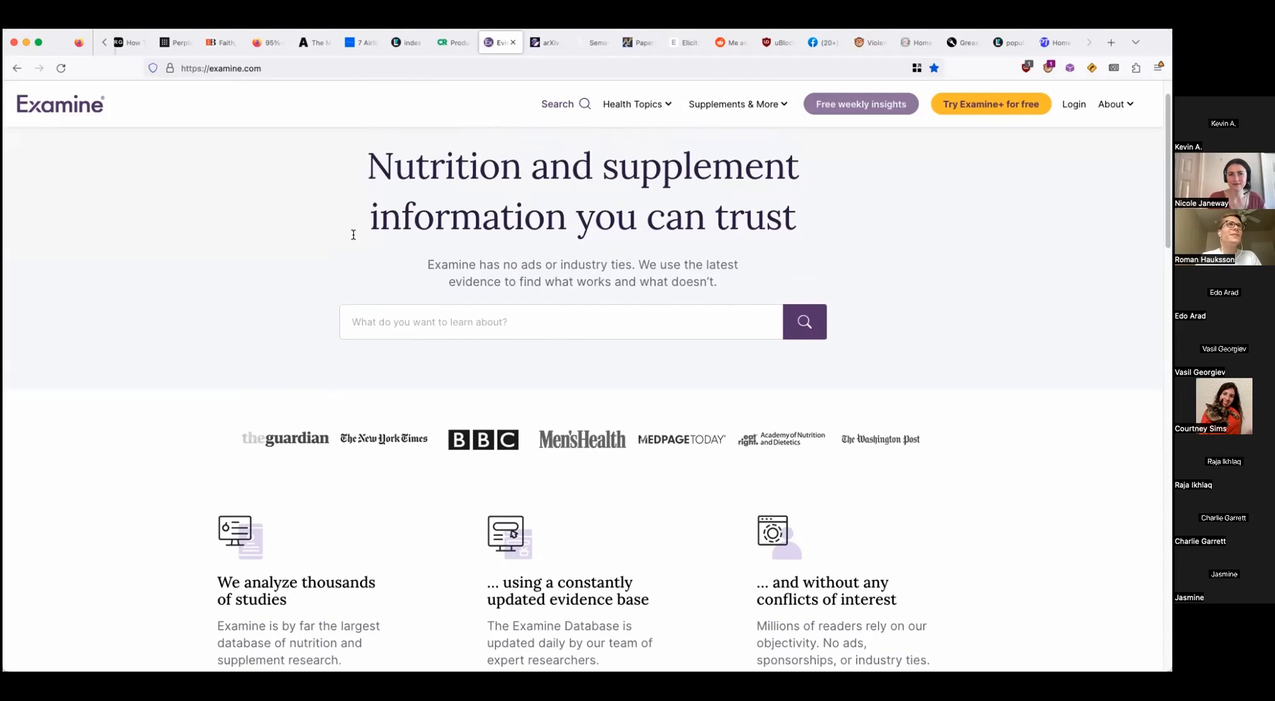
scroll(down, 3)
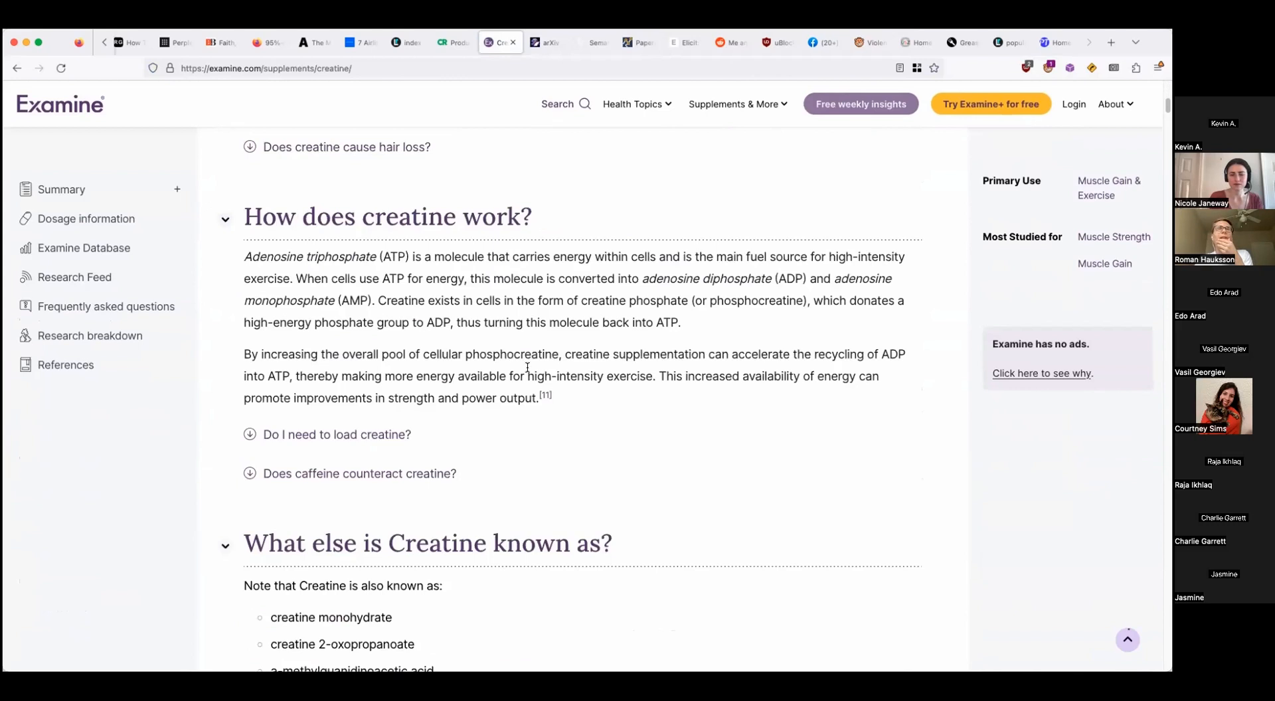
click(990, 104)
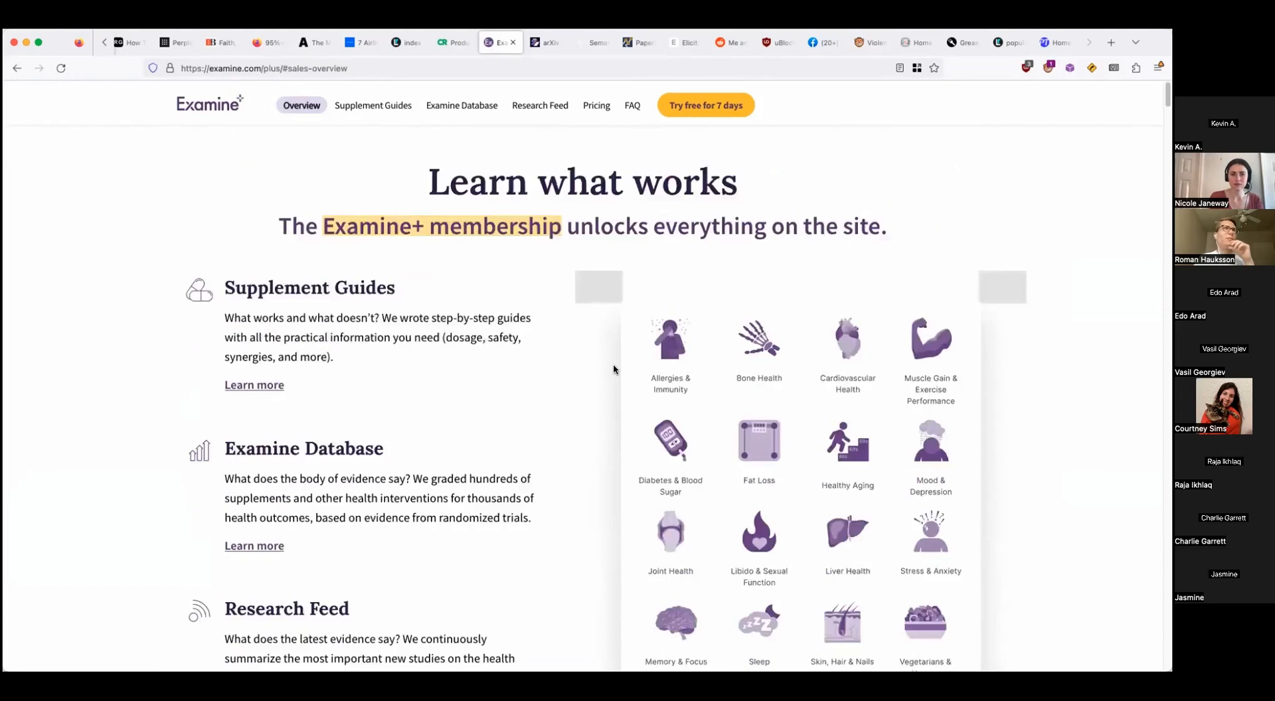
- View arXiv Xplorer's semantic search with the transformers query in the search field
click(543, 41)
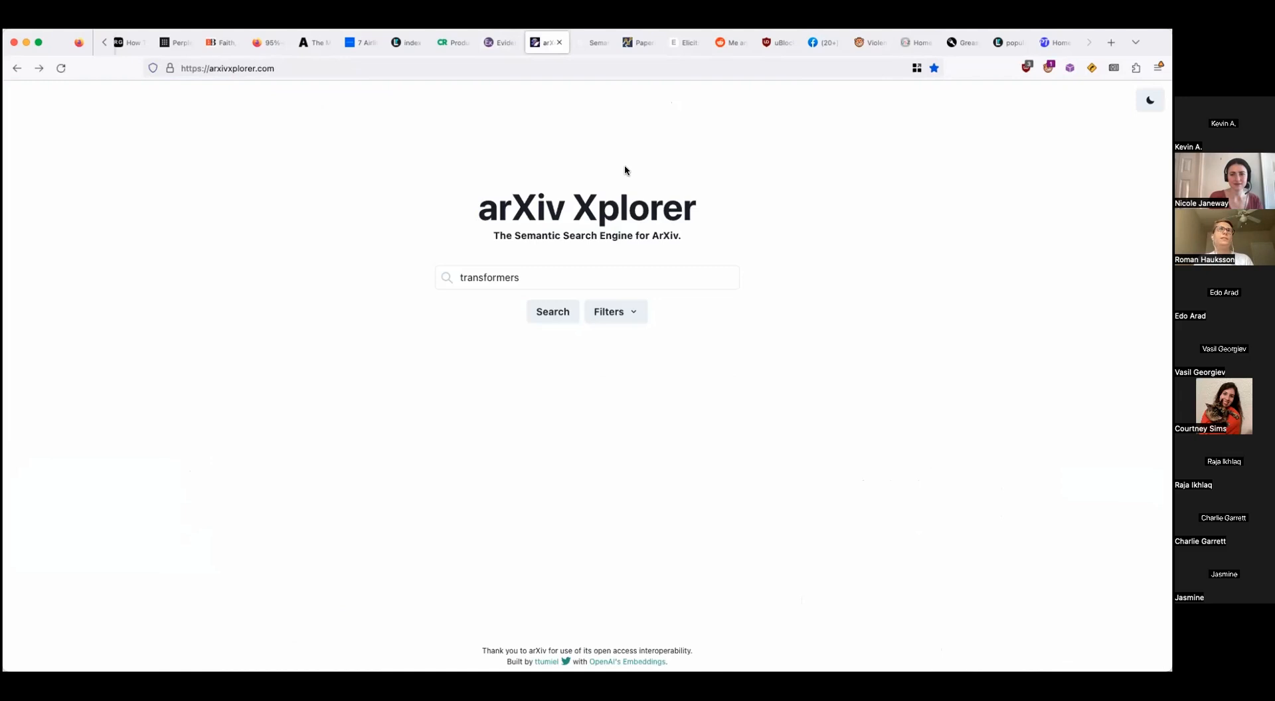
mouse_move(601, 281)
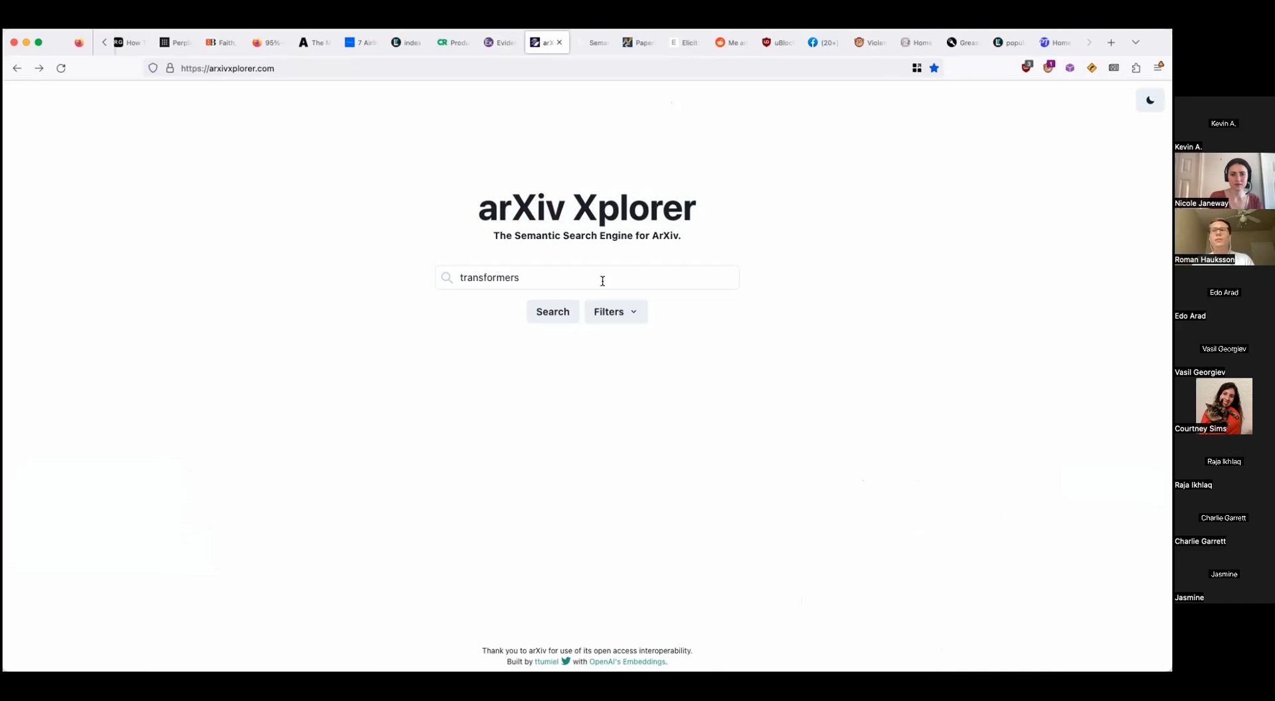
click(553, 312)
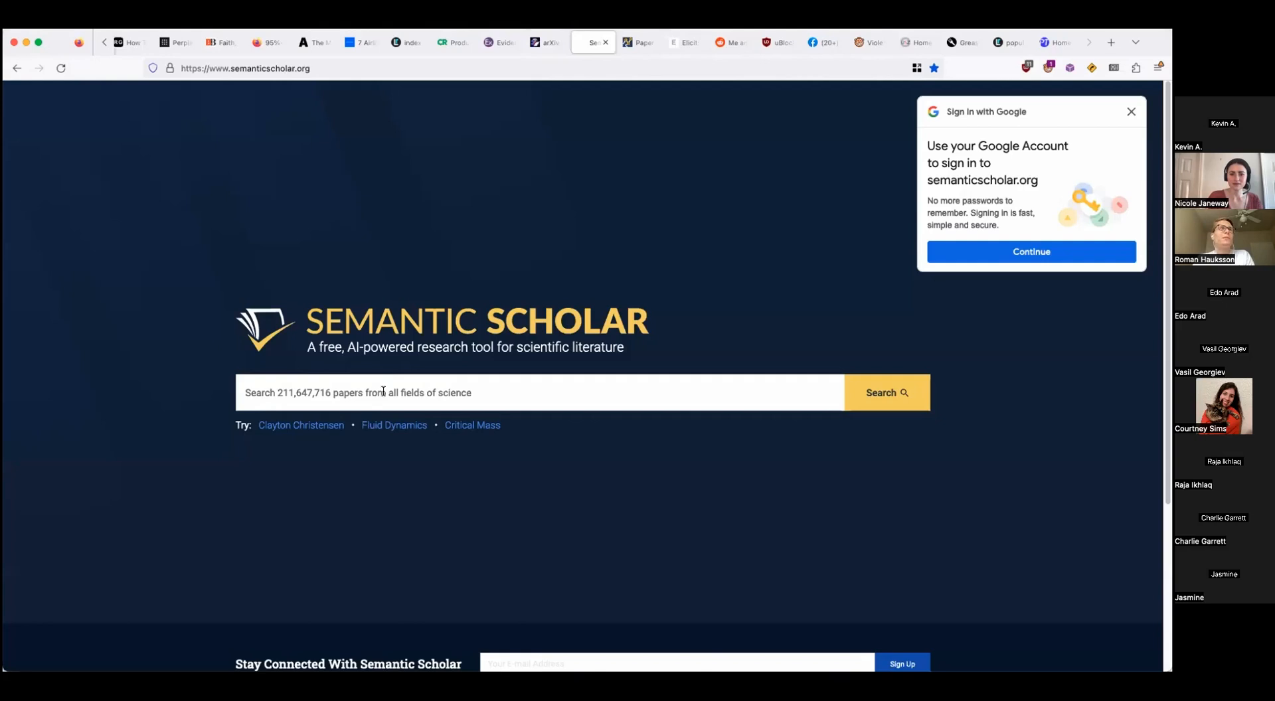
- Start a paper search from the Paperscape graph, then switch to the Elicit tab
click(301, 425)
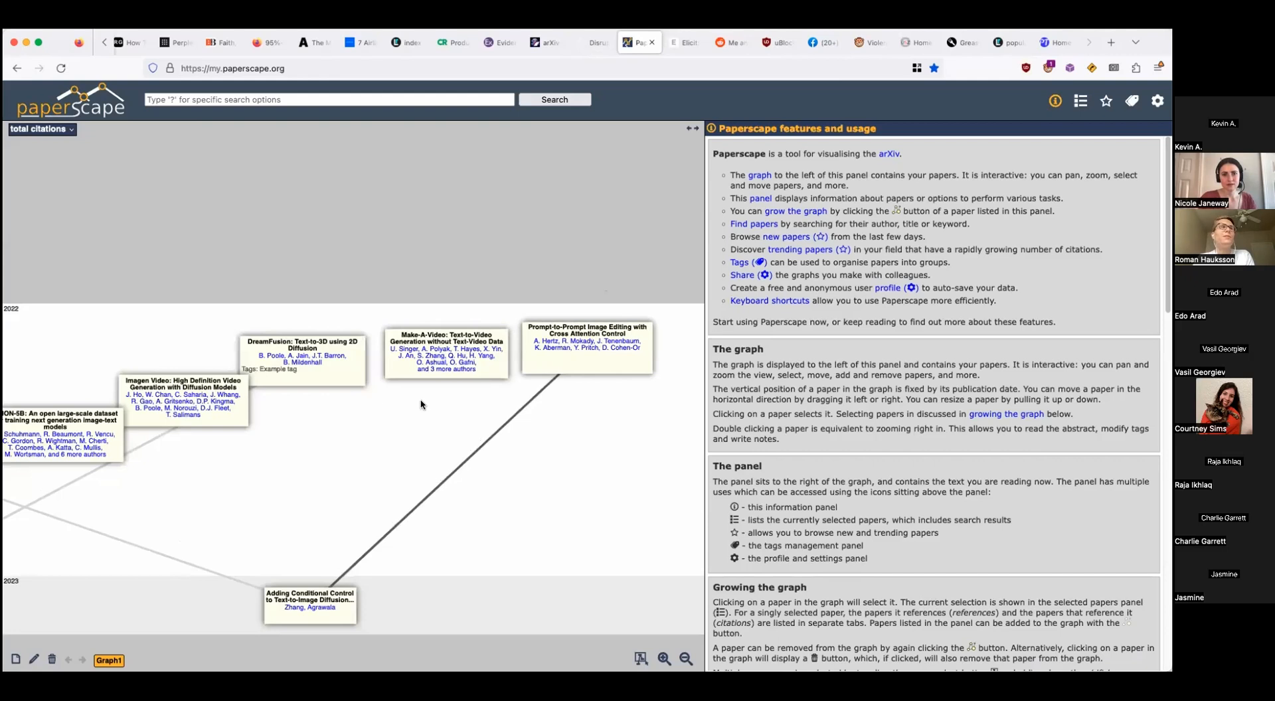
click(684, 43)
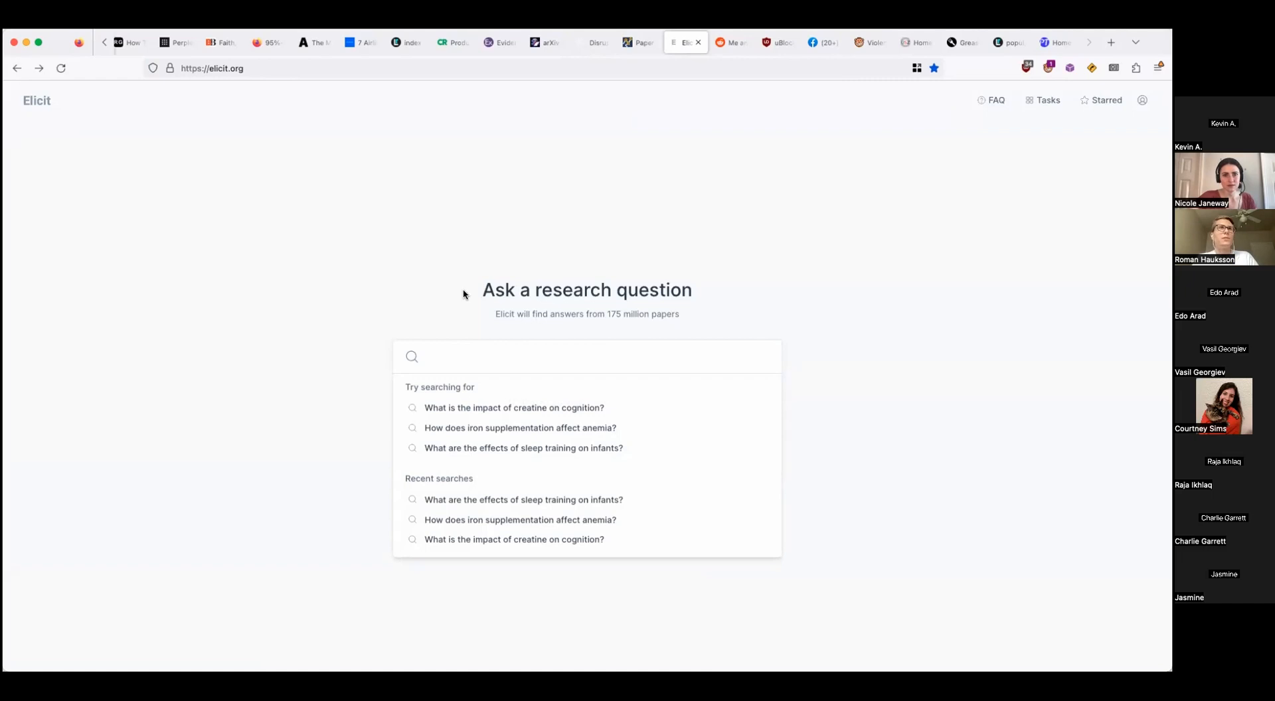
mouse_move(512, 408)
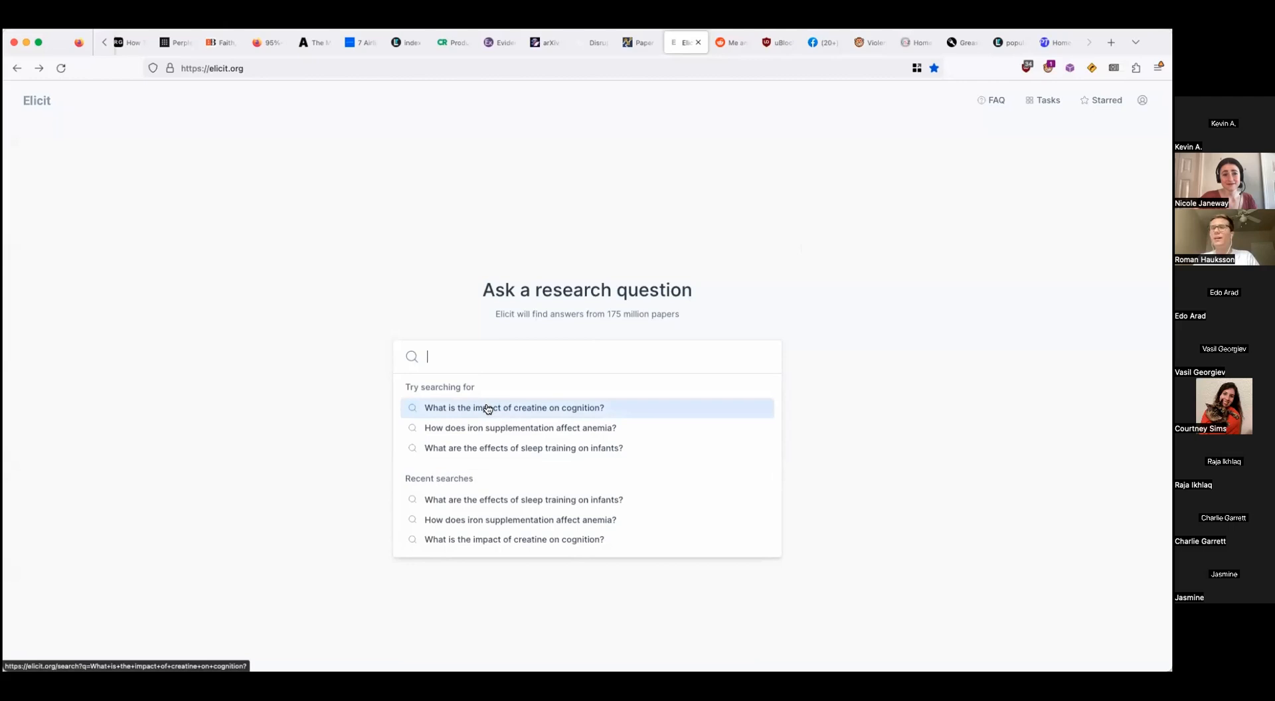
- Search Elicit's suggested question on the impact of creatine on cognition
click(514, 408)
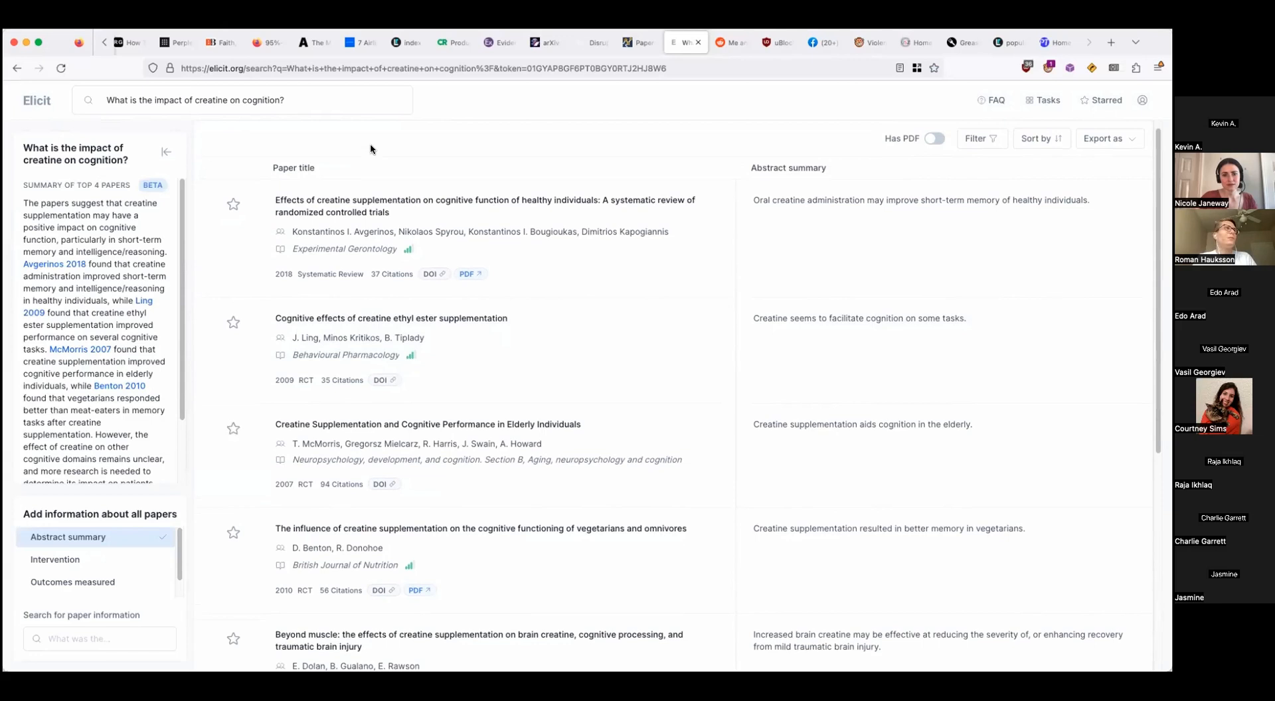
- Filter results to systematic reviews and meta-analyses and open the Avgerinos 2018 creatine review
click(485, 199)
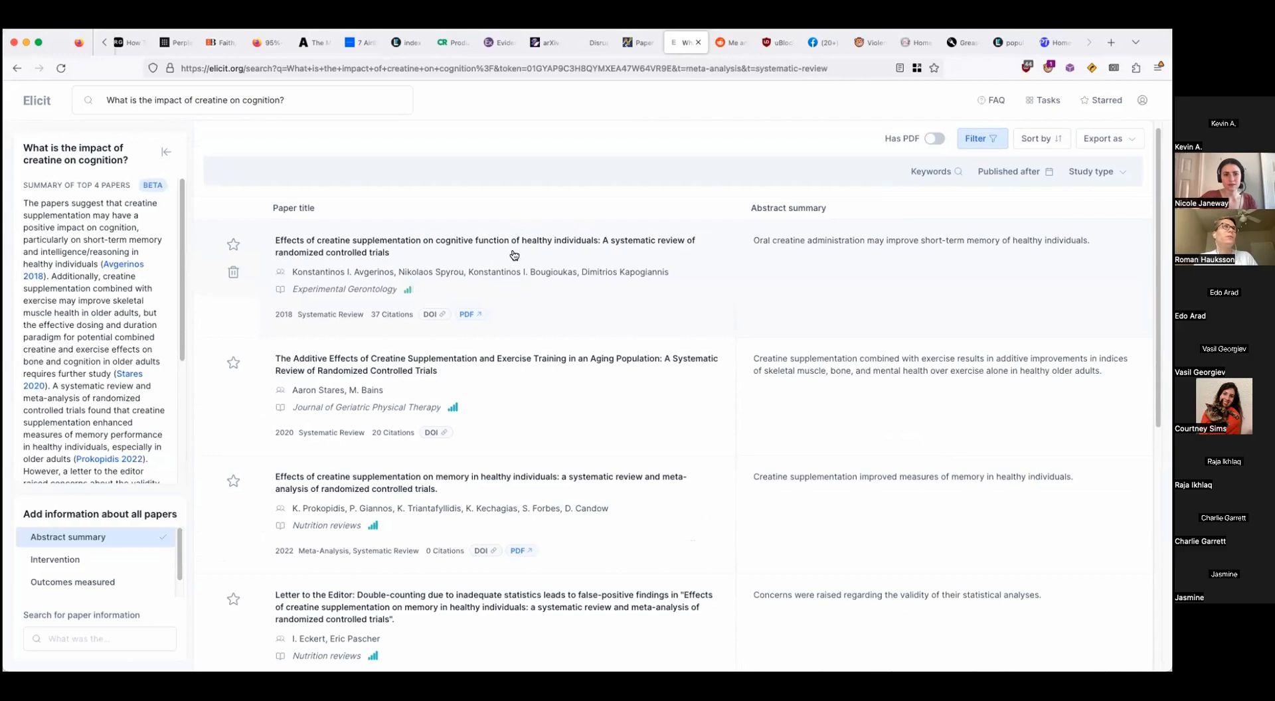
click(485, 245)
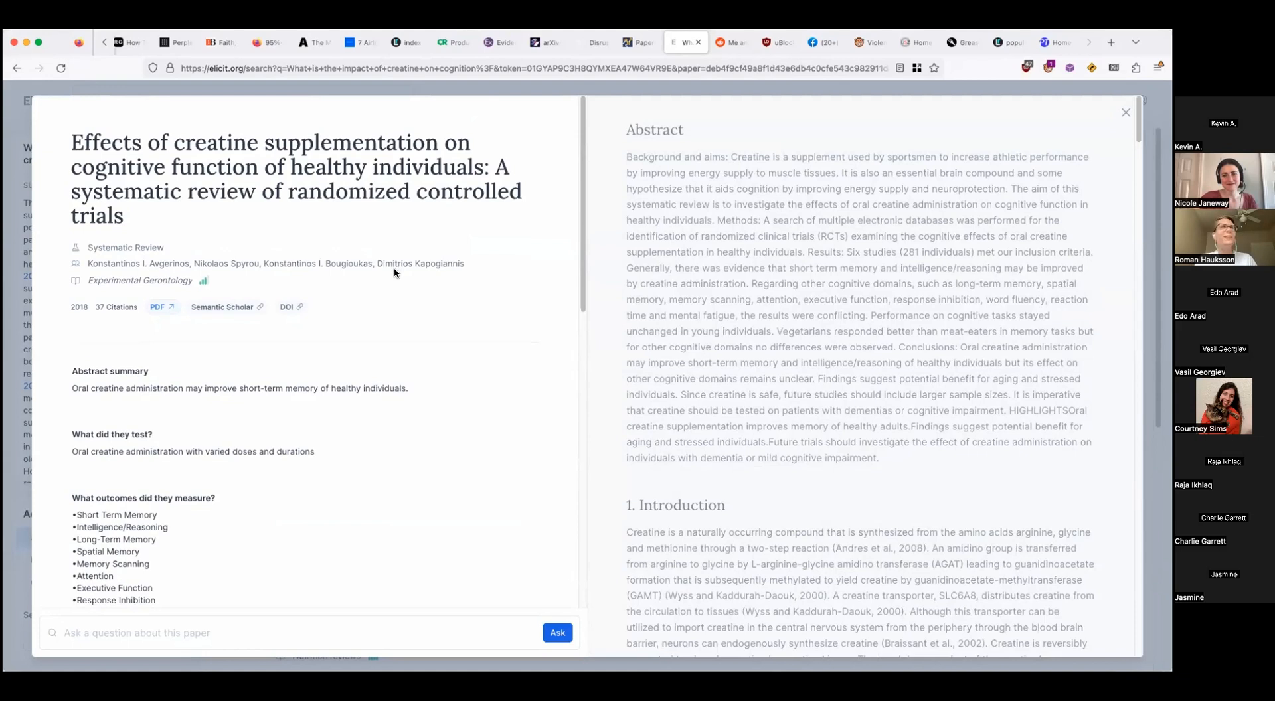
- Read through the review's details and star it along with Eckert's 2023 critical letter
scroll(down, 3)
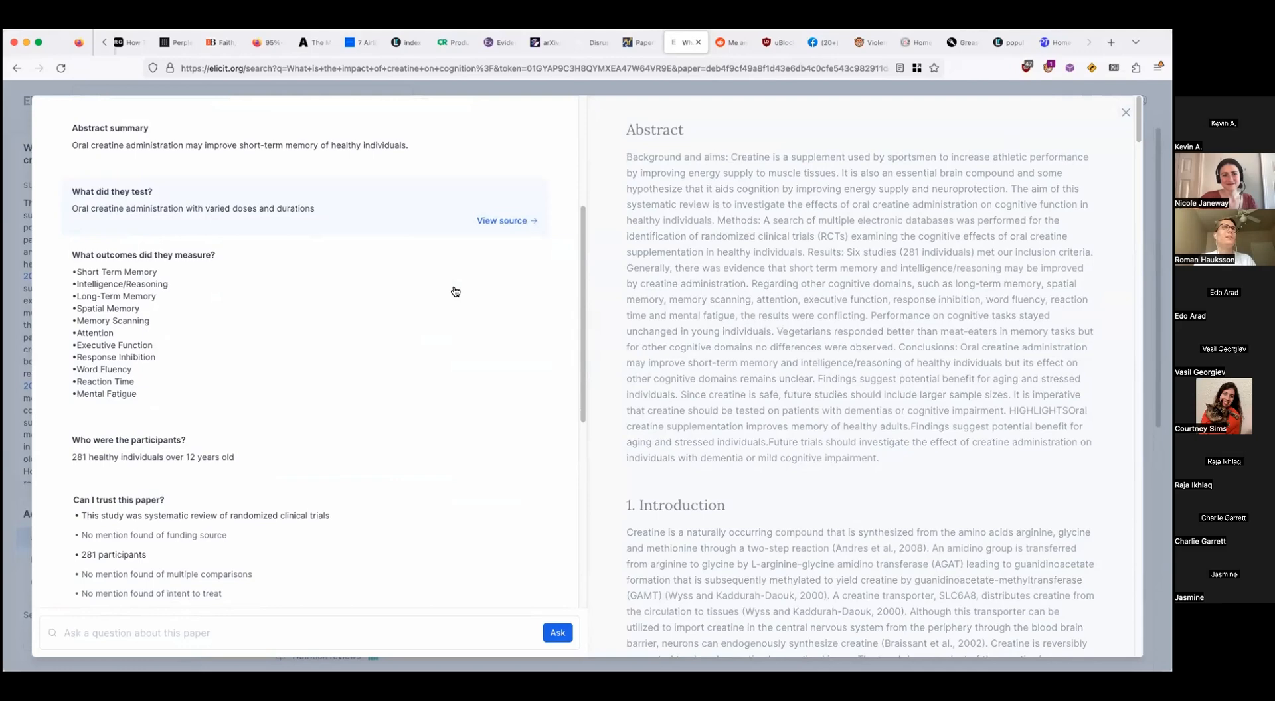
click(1125, 113)
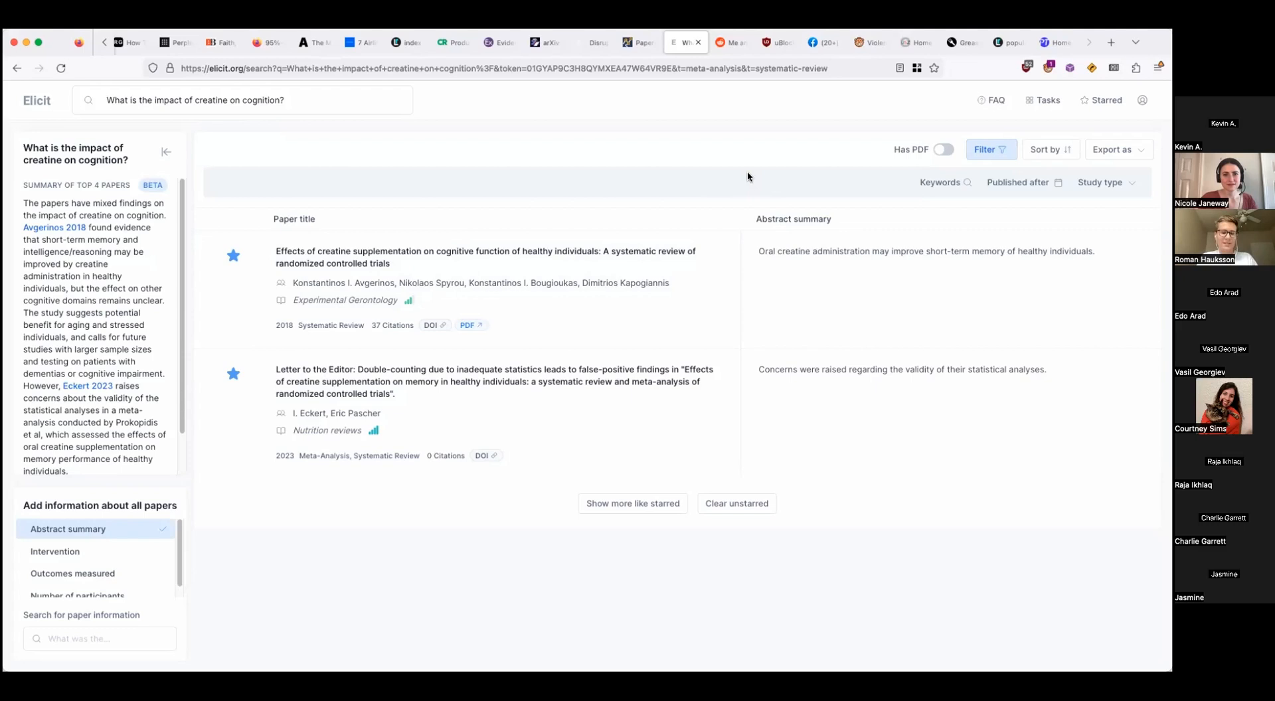
mouse_move(716, 183)
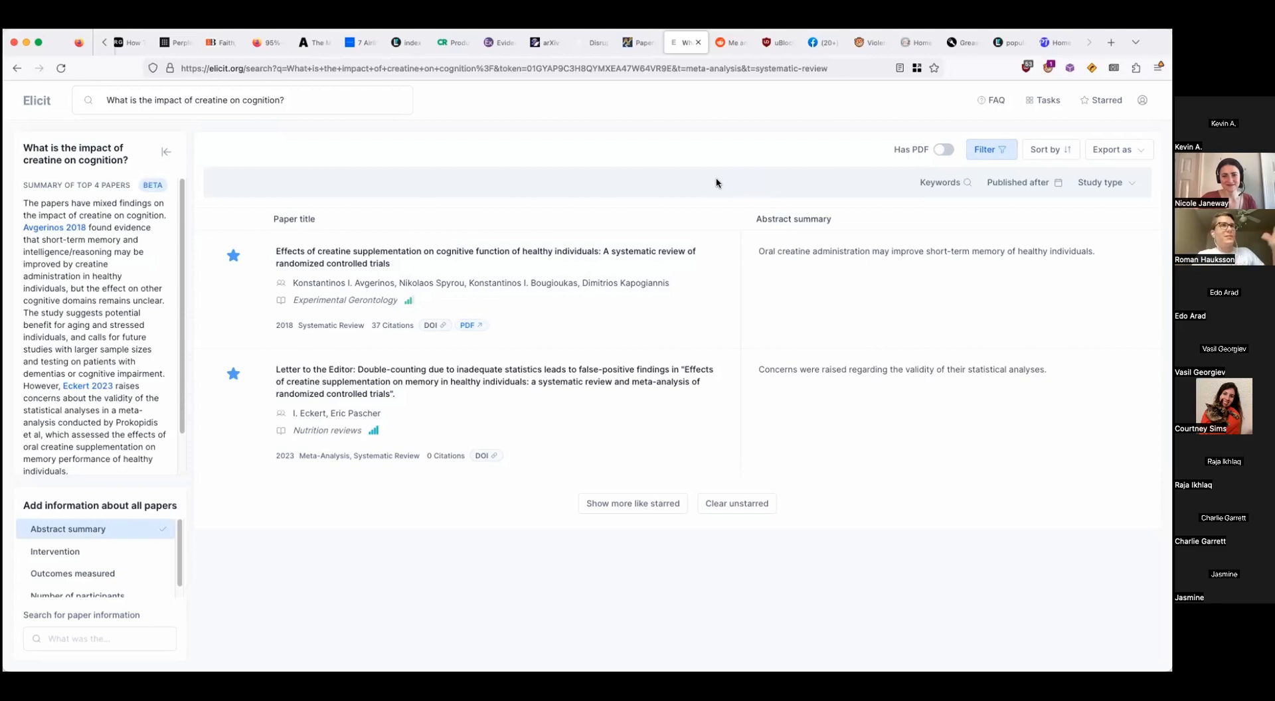
mouse_move(802, 145)
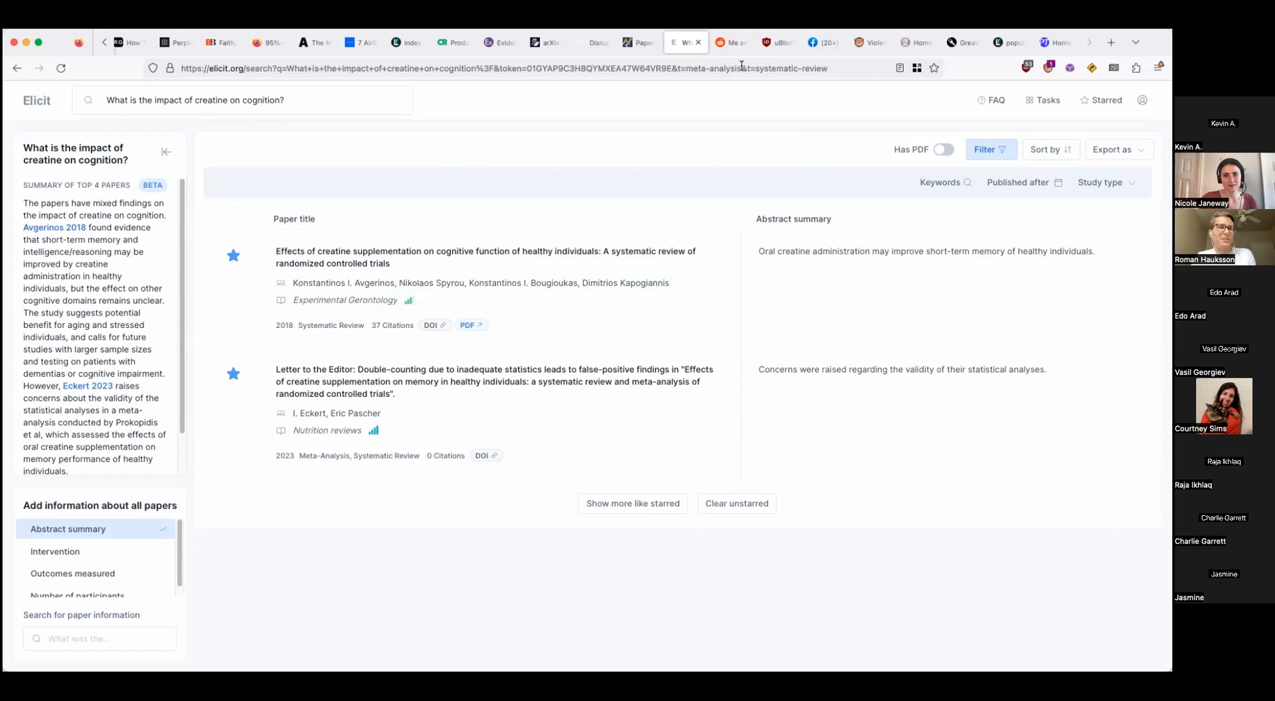
- Show uBlock Origin's popup listing the domains it blocked on Elicit's page
click(1024, 68)
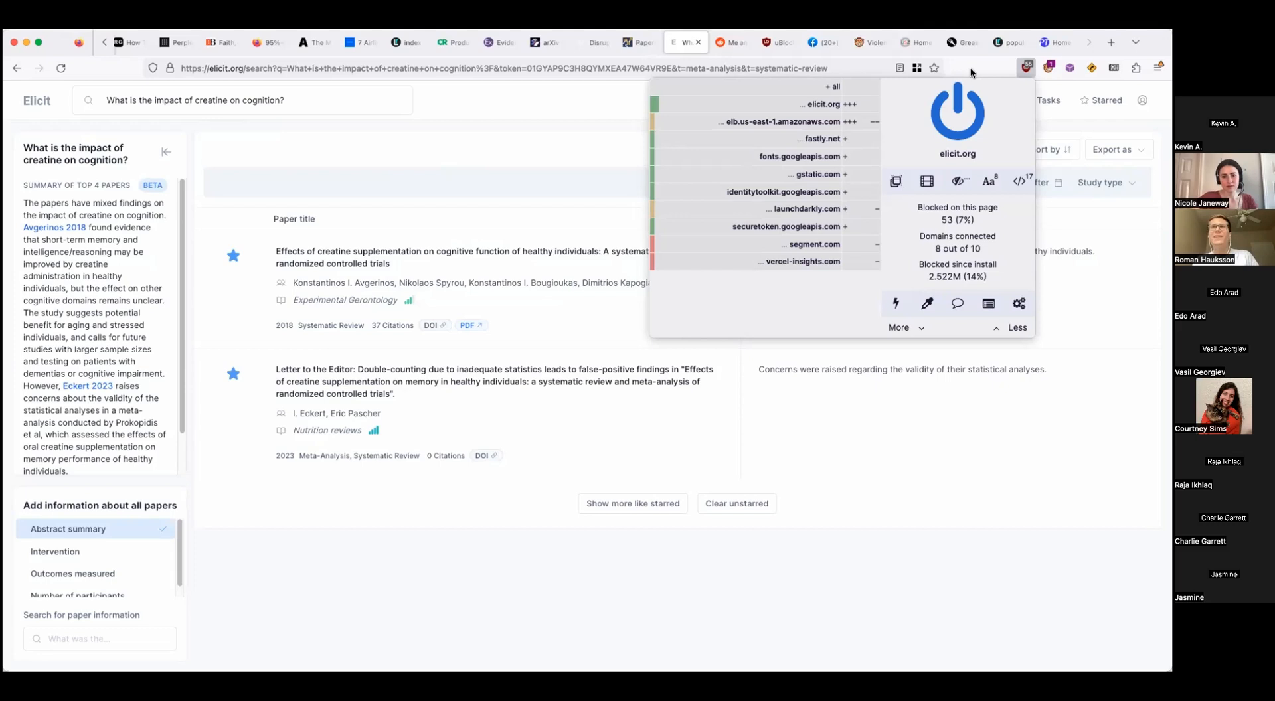
mouse_move(1012, 82)
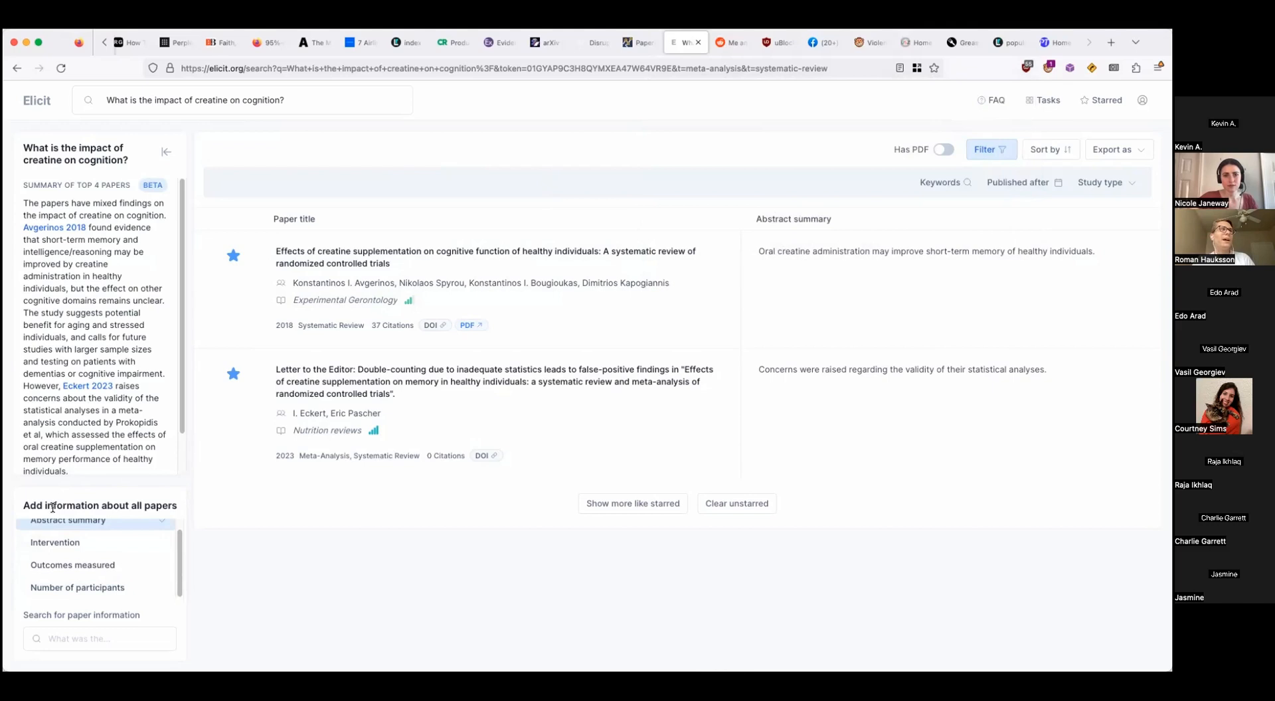
- Dismiss the uBlock Origin panel and switch to the Facebook news feed tab
scroll(down, 3)
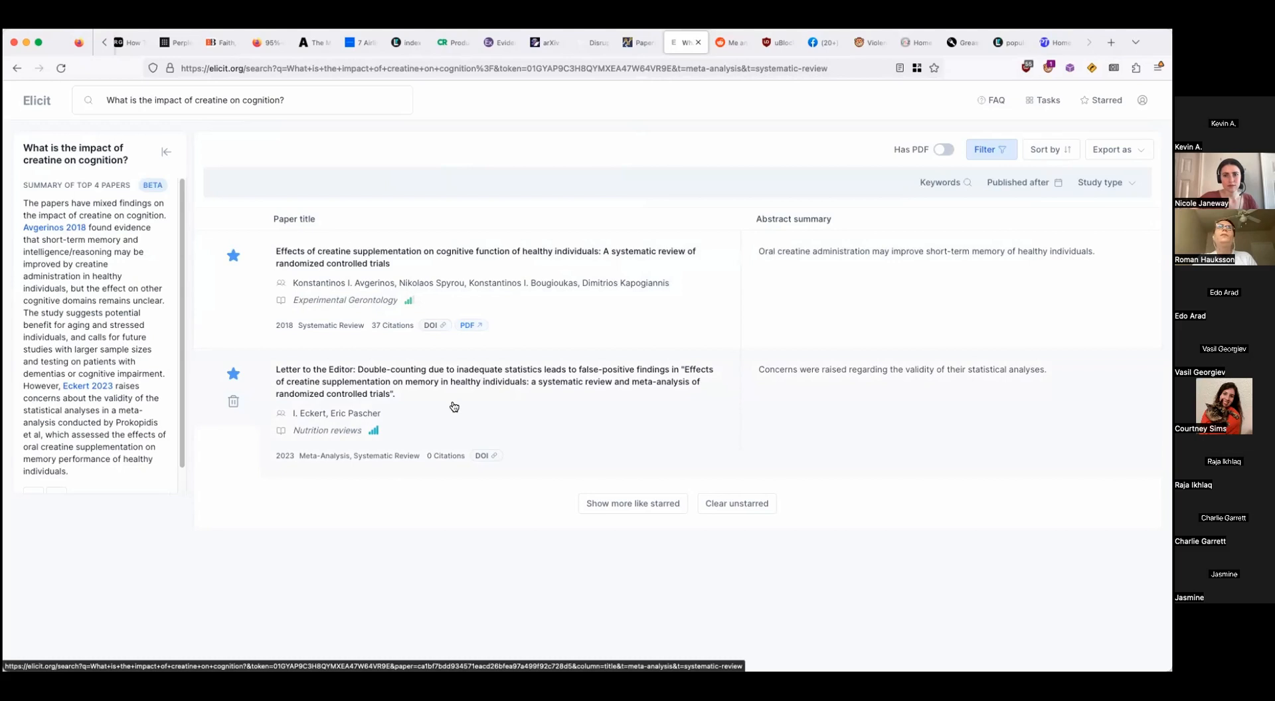
mouse_move(427, 288)
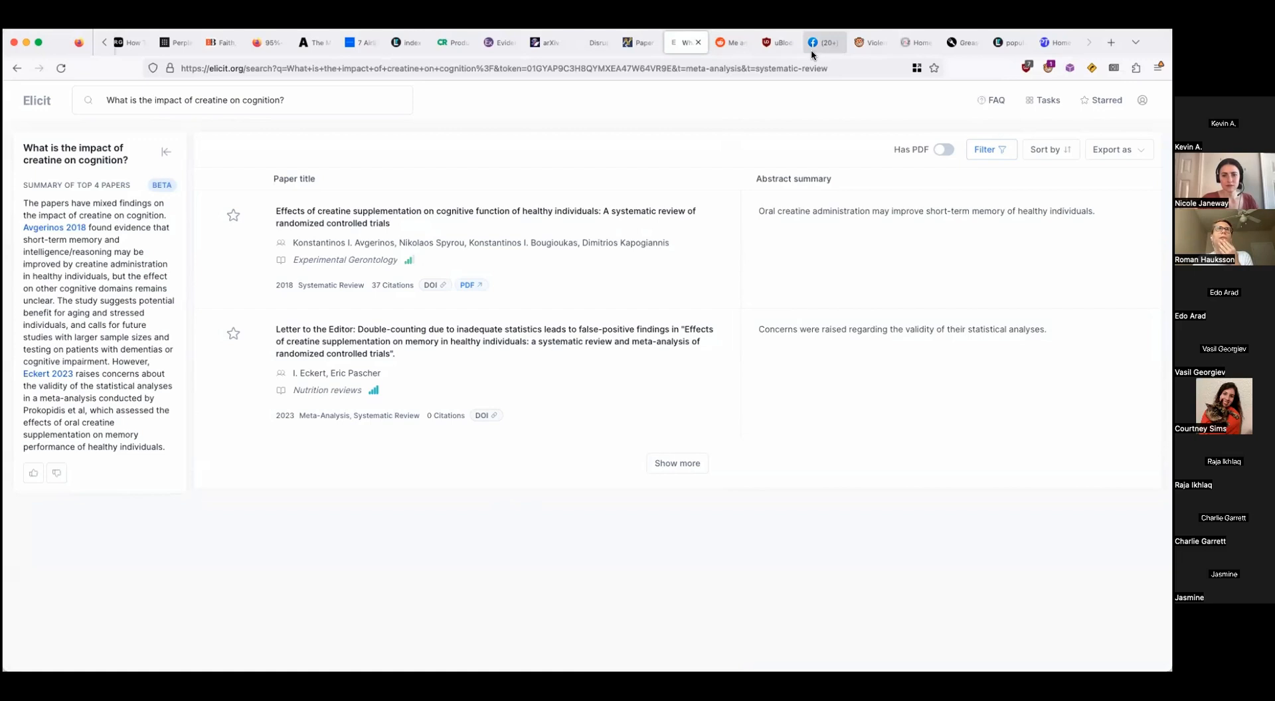
click(824, 41)
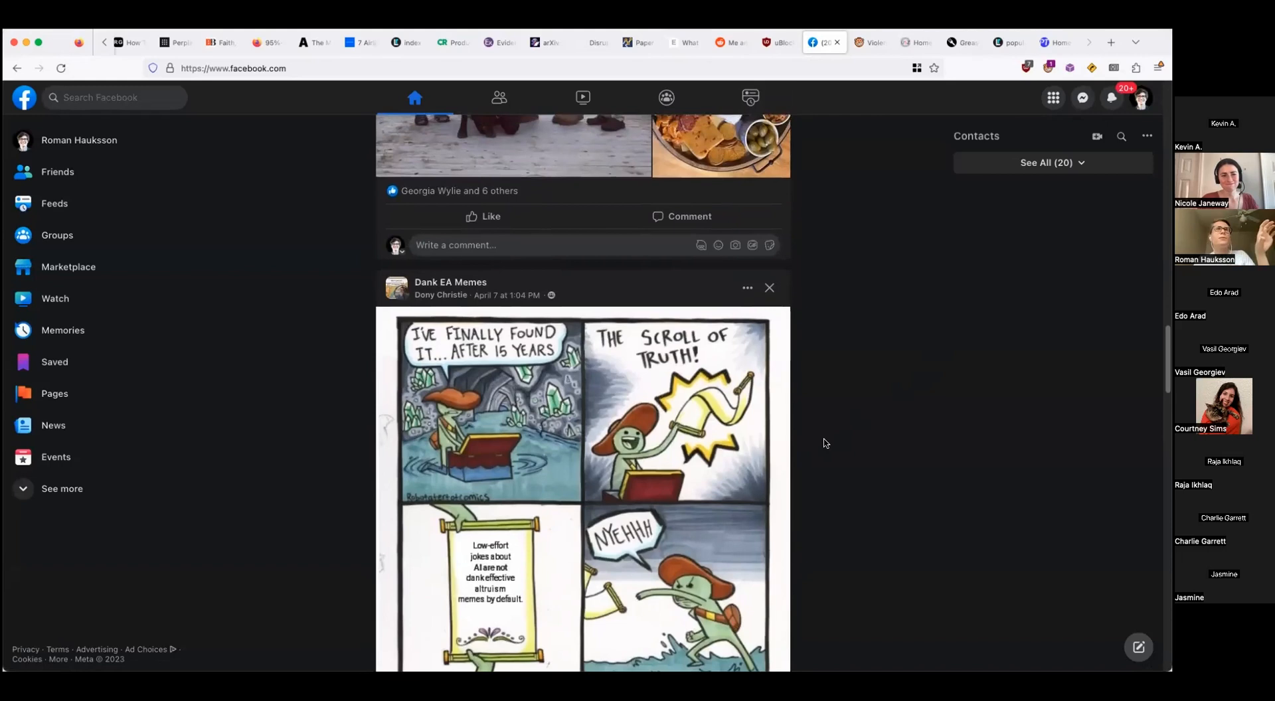
- View uBlock Origin's filter lists with Ethan's Facebook Blocklist, then the r/uBlockOrigin adblocker thread
click(773, 43)
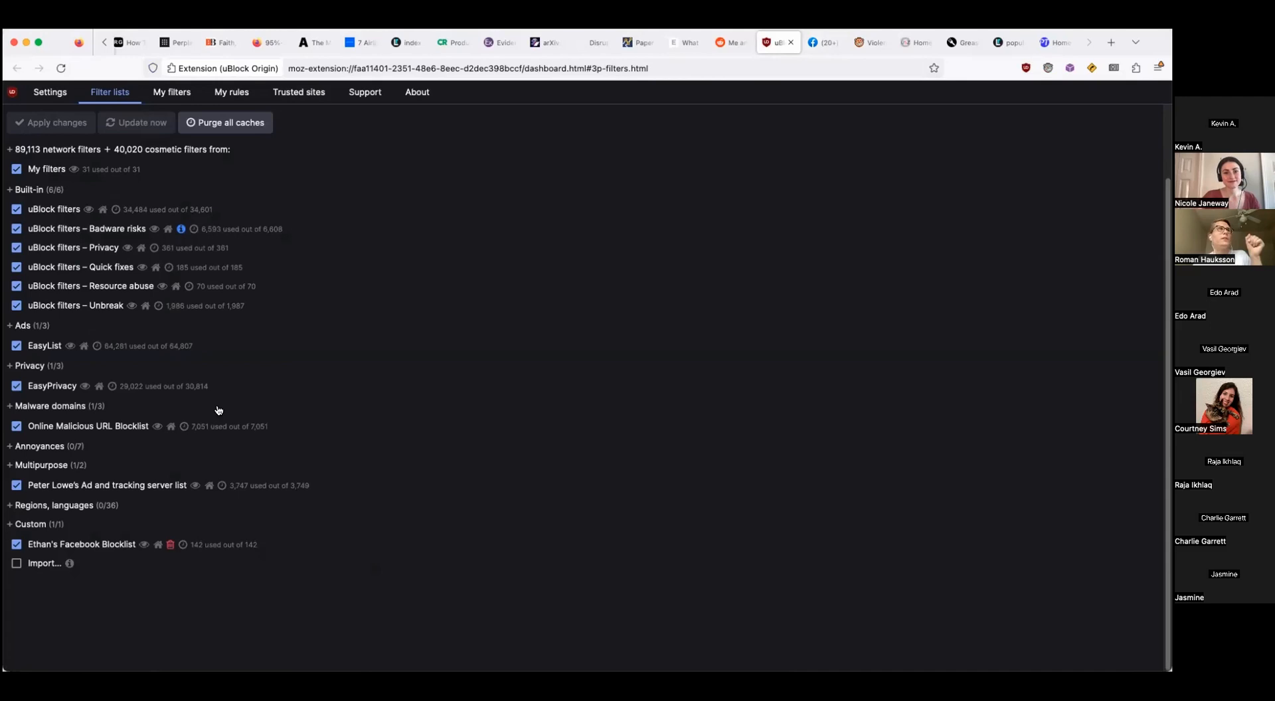
click(719, 42)
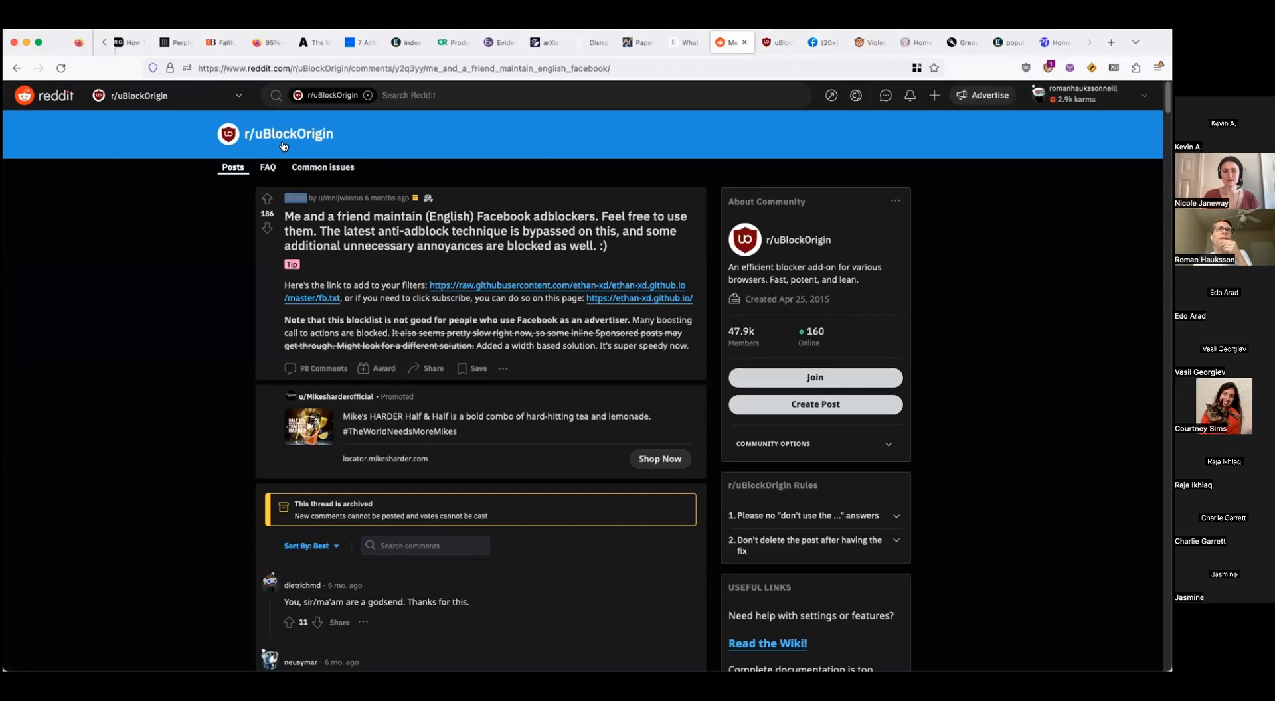
- Return from the Reddit thread to the Facebook news feed tab
click(774, 41)
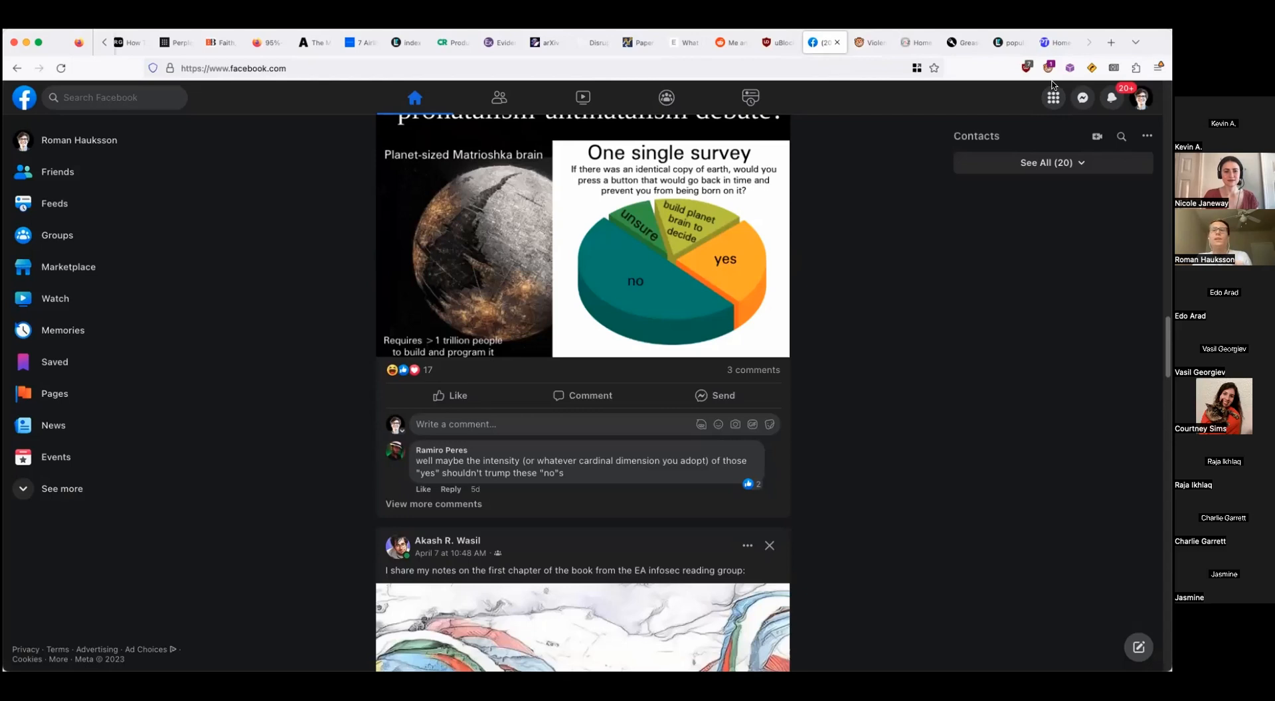
- Check Violentmonkey's scripts running on Facebook, then go to the Don't Fuck With Paste result on Greasy Fork
click(1048, 68)
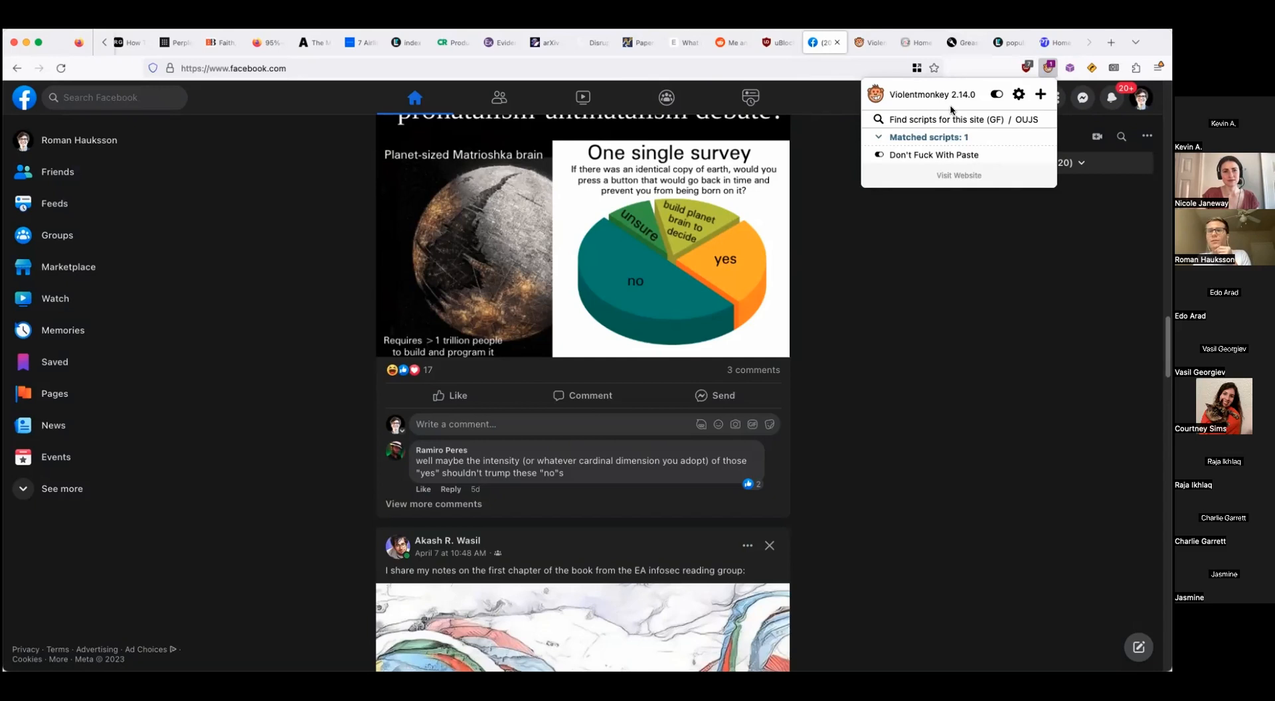
click(974, 74)
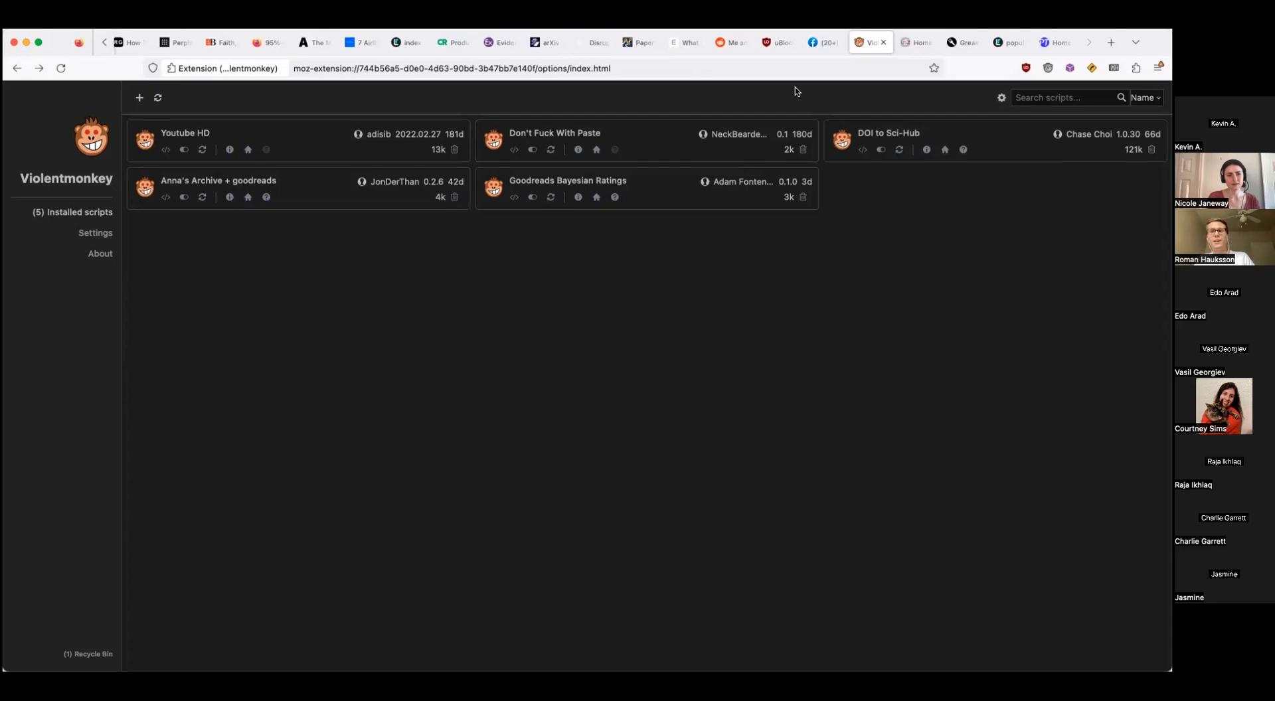
mouse_move(822, 43)
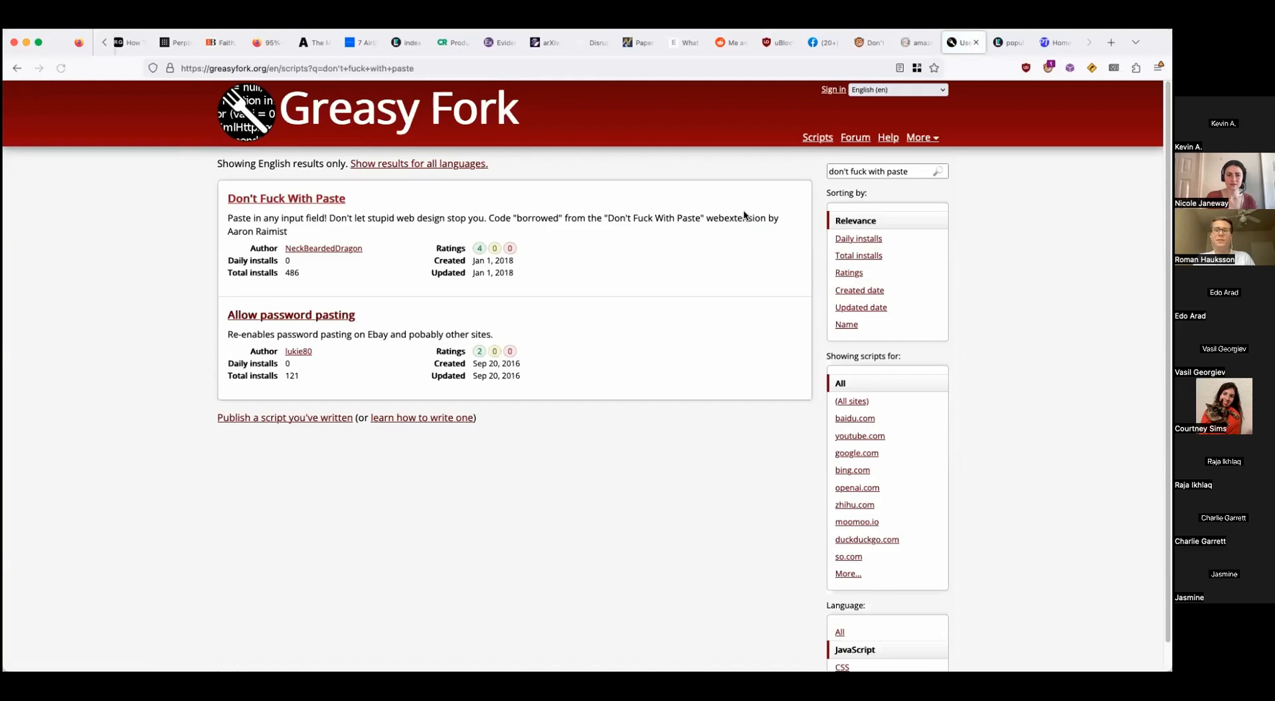
click(286, 198)
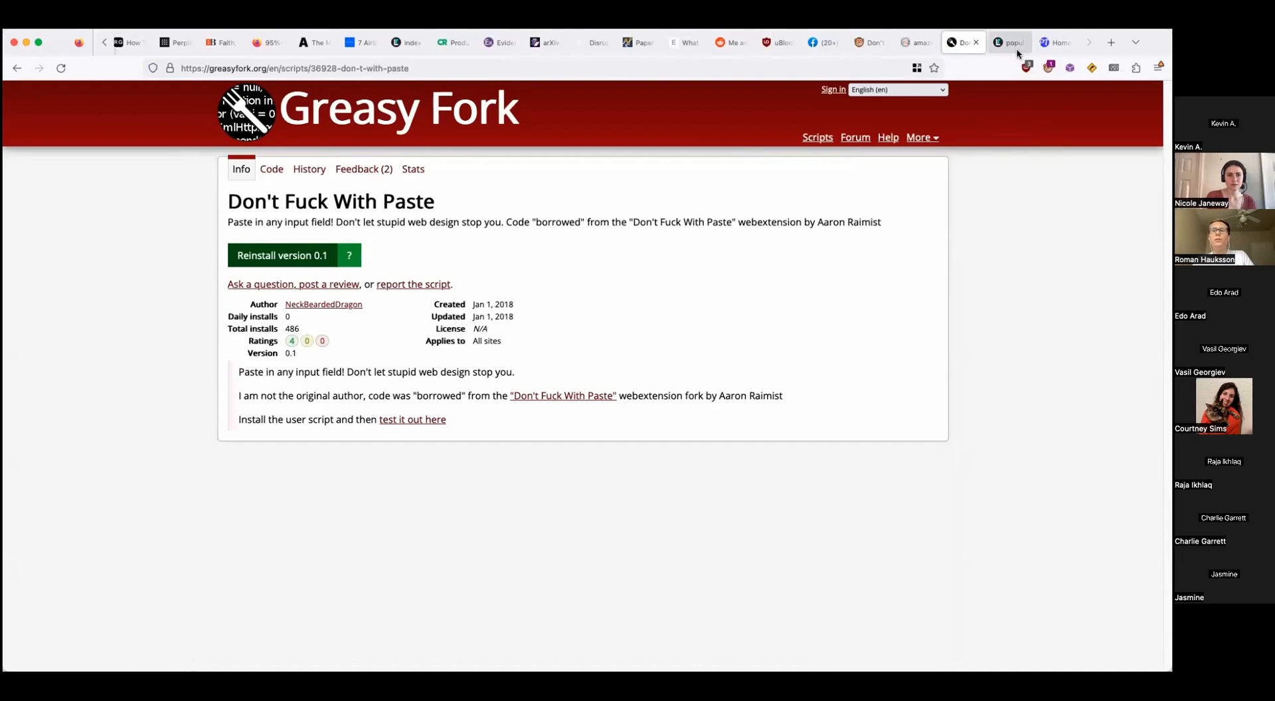
- Switch from the Greasy Fork script page to the LibReddit popular feed tab
click(1009, 42)
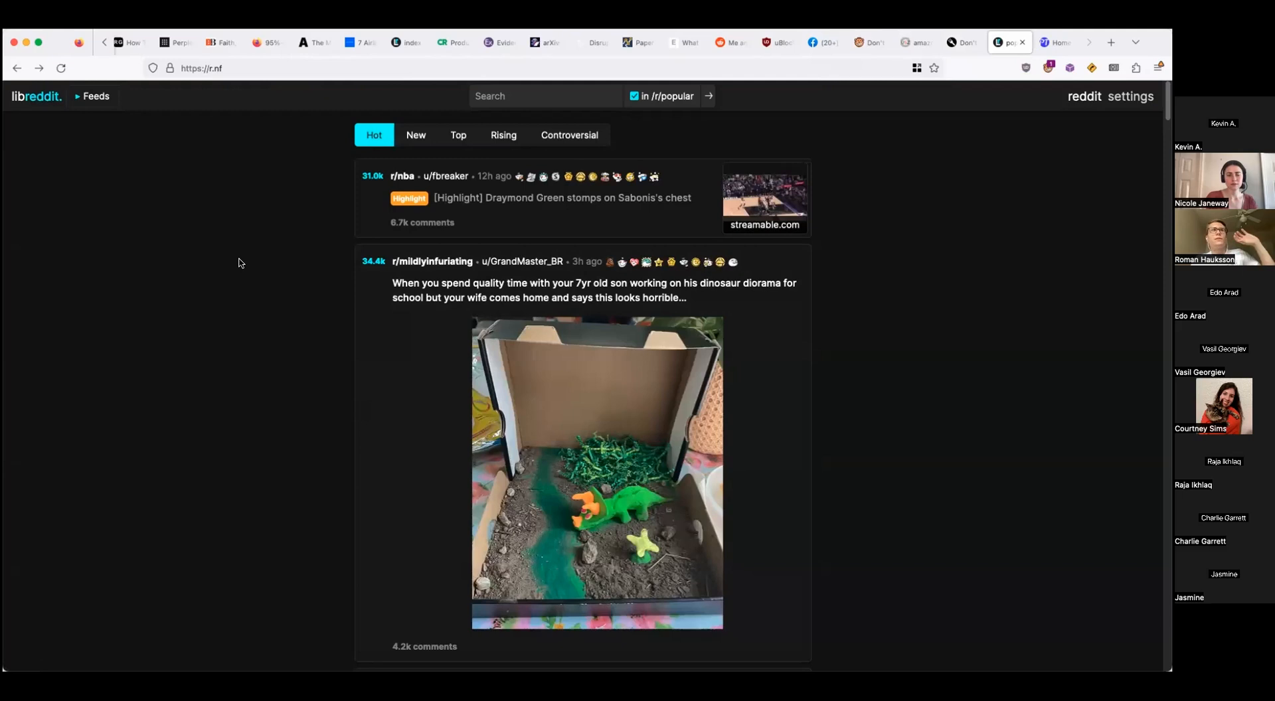
- Browse r/mildlyinfuriating on LibReddit, view the driveway post on regular Reddit, and go back
click(432, 262)
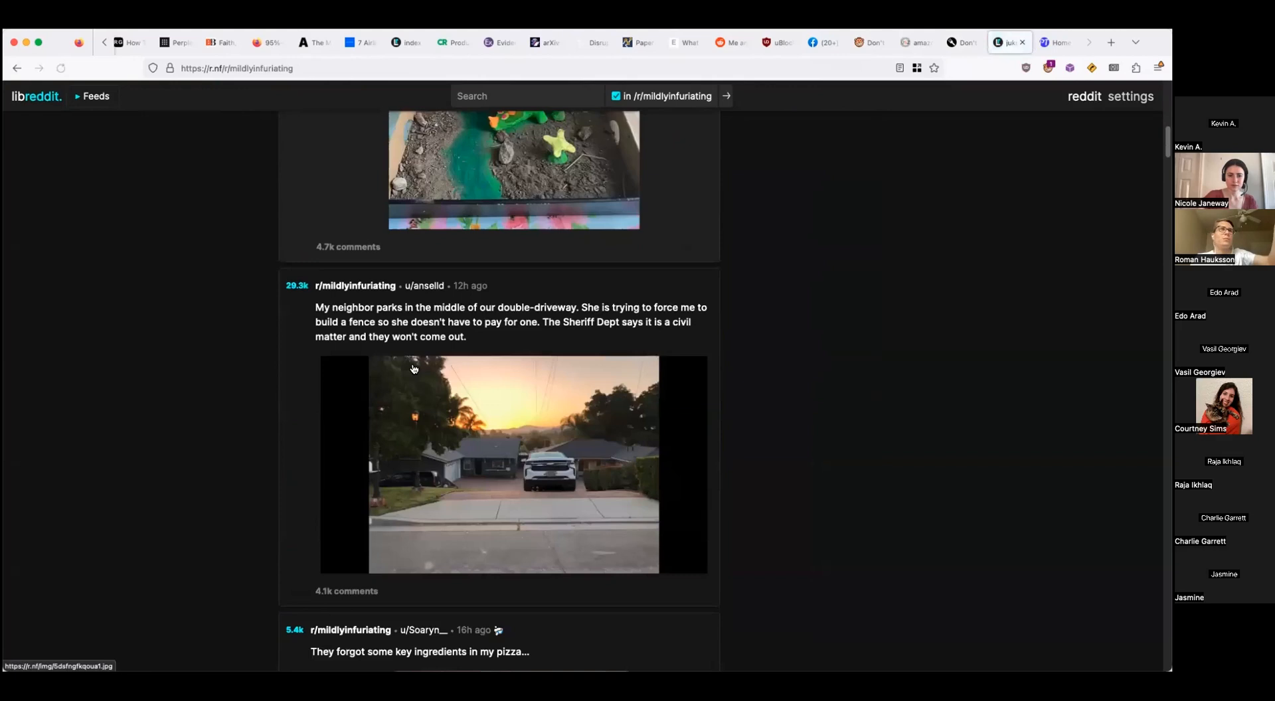
click(237, 68)
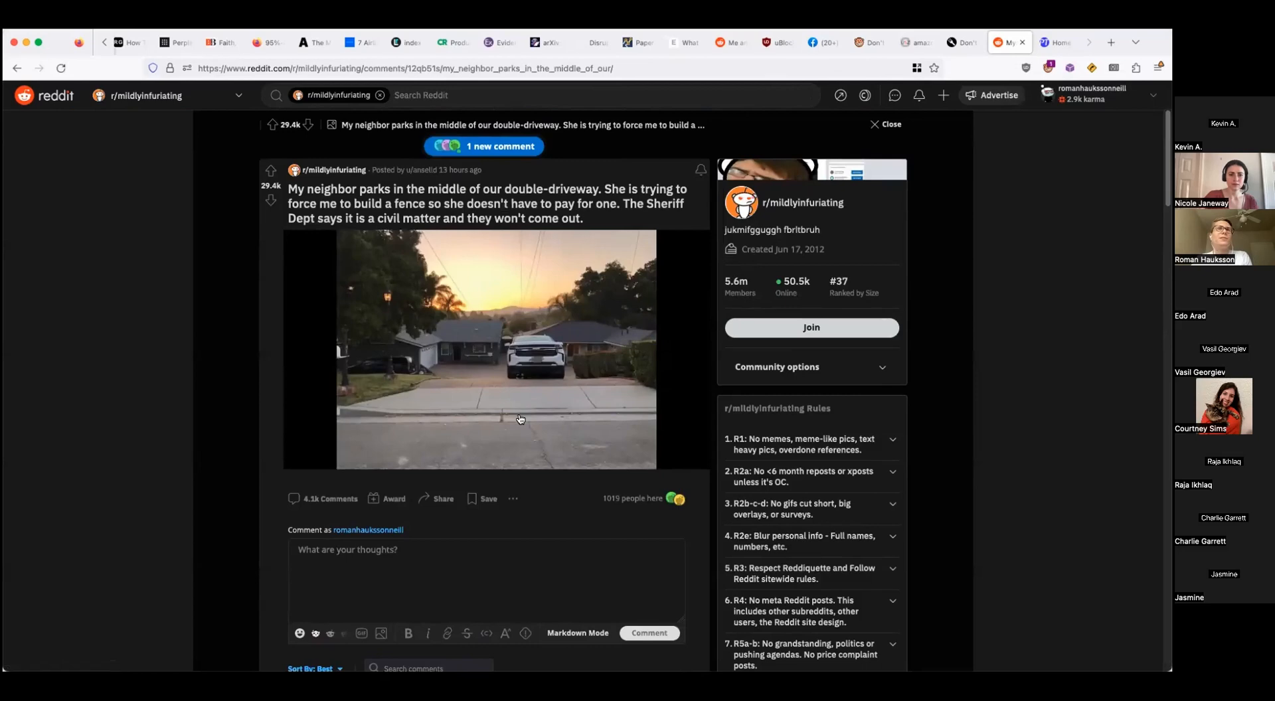
click(886, 124)
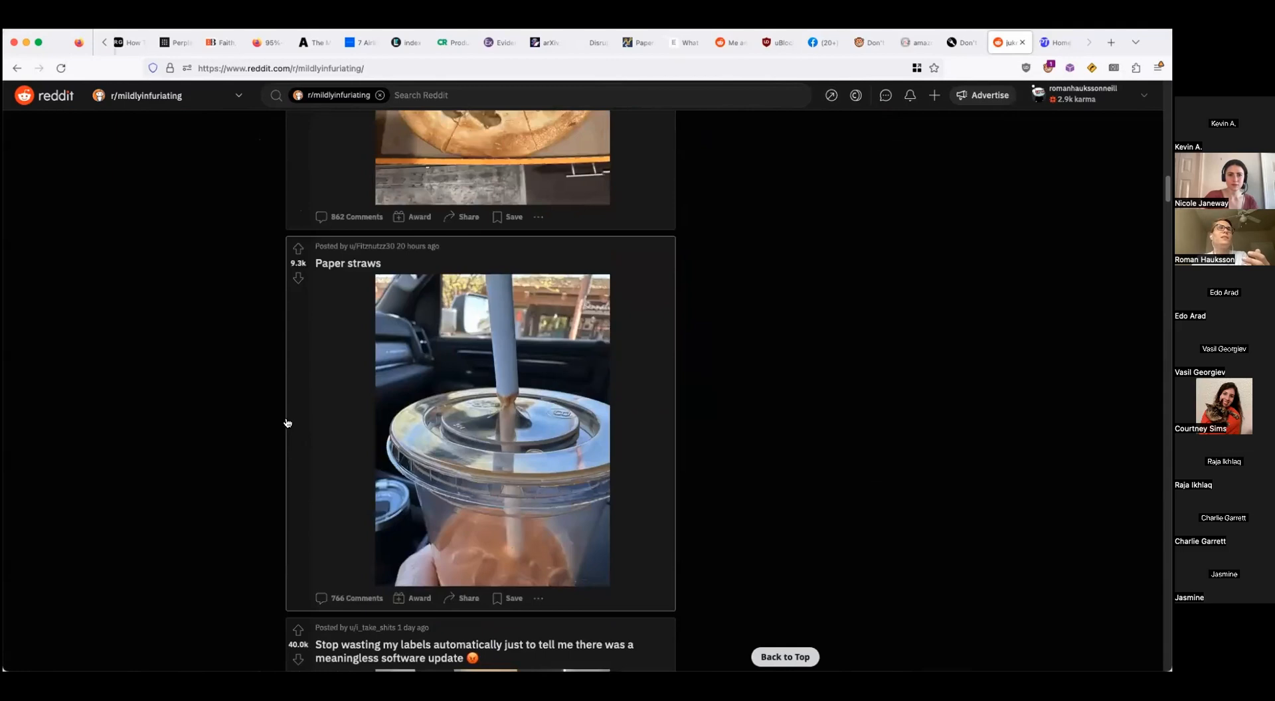
click(17, 68)
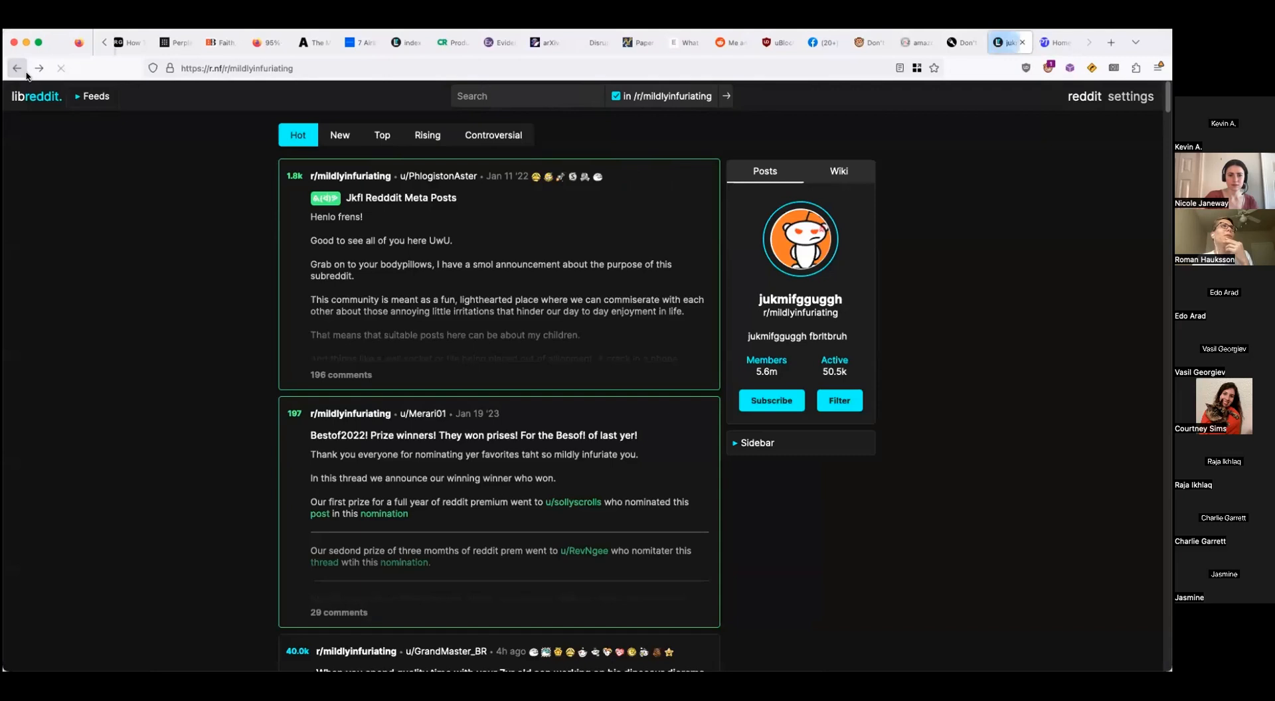
- Move to the ProxiTok TikTok front end's welcome page
click(1056, 41)
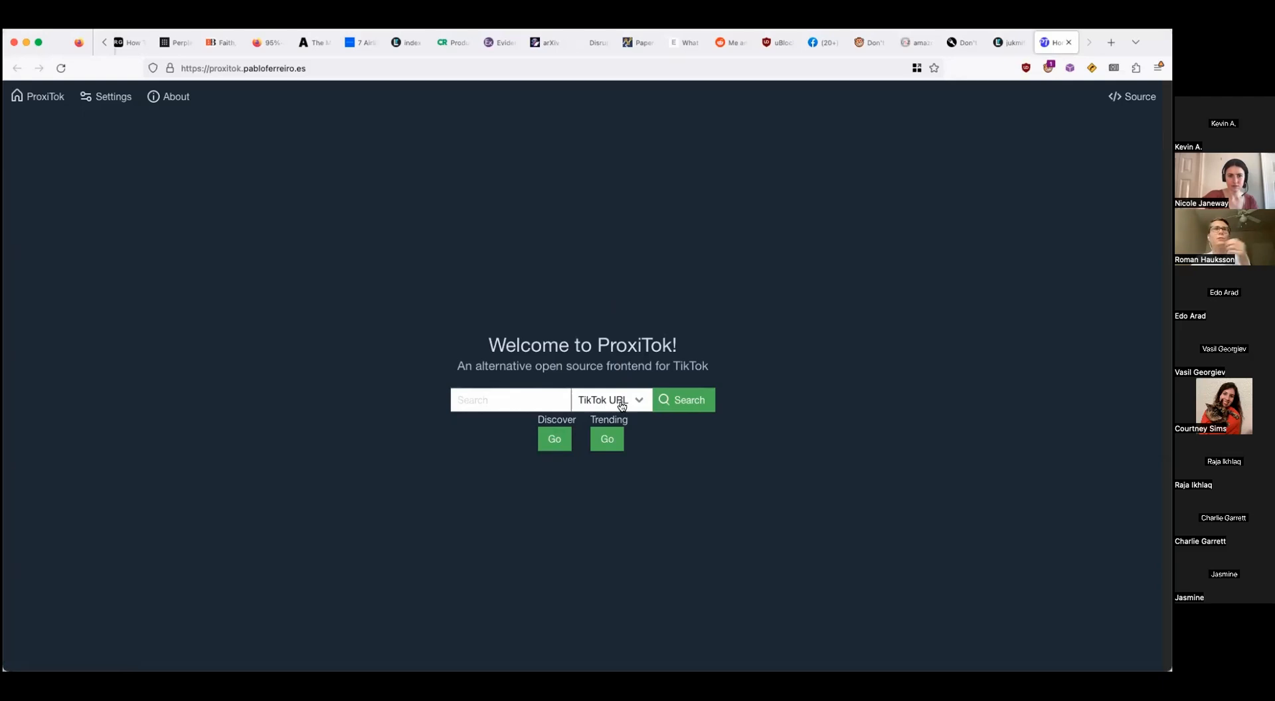
click(554, 438)
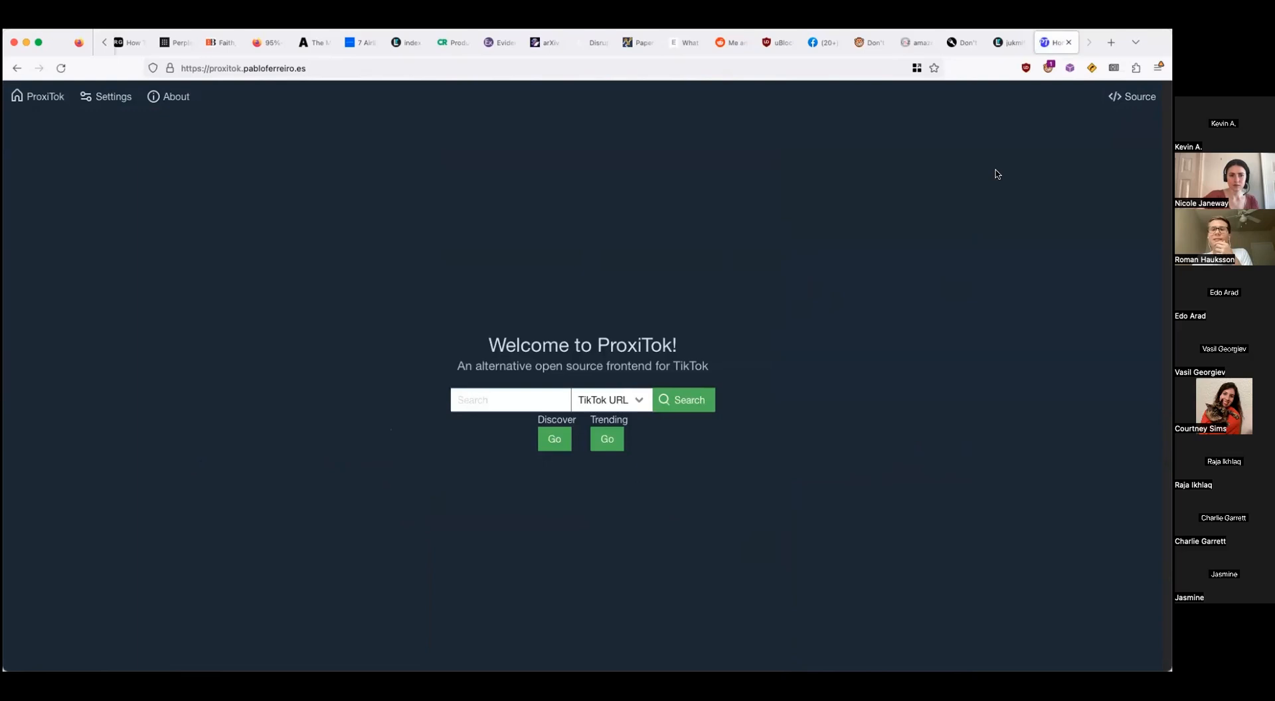
- Bring up LibRedirect's settings with its redirect toggles for YouTube, Twitter, TikTok and Reddit
click(1092, 67)
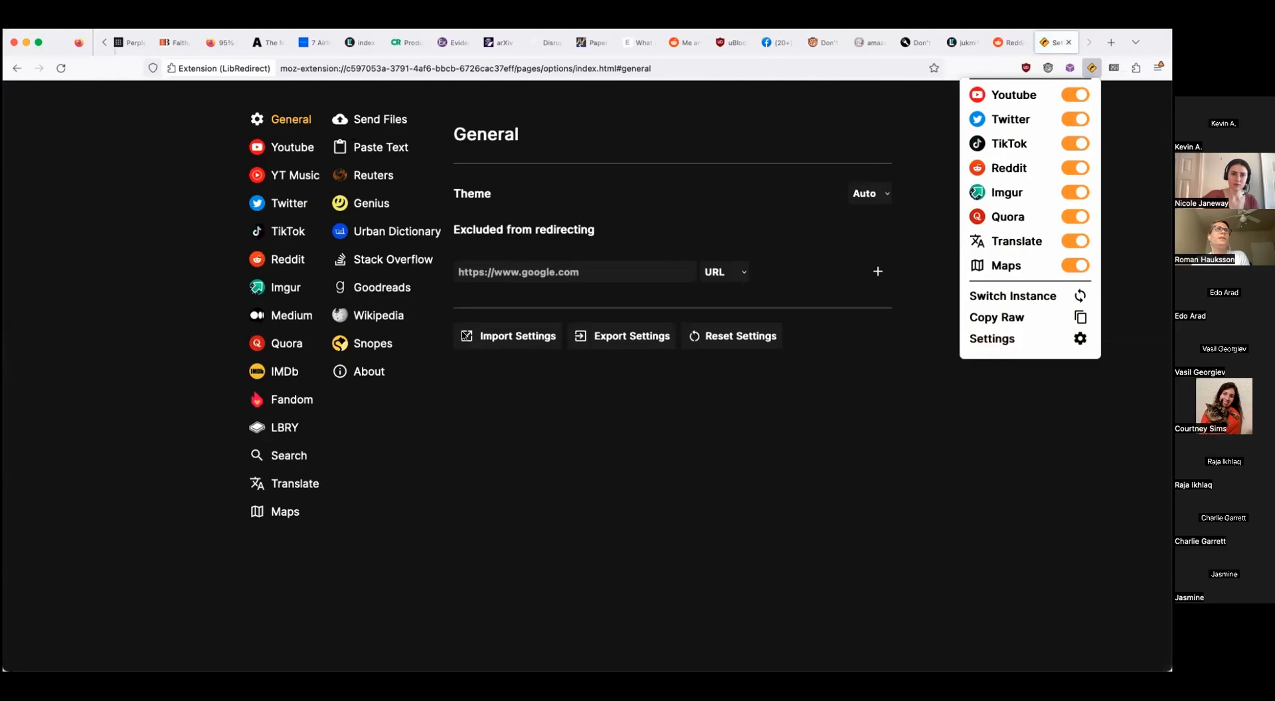
- Dismiss LibRedirect's quick service toggles, then move to the YouTube AD blocker script's code
click(1092, 68)
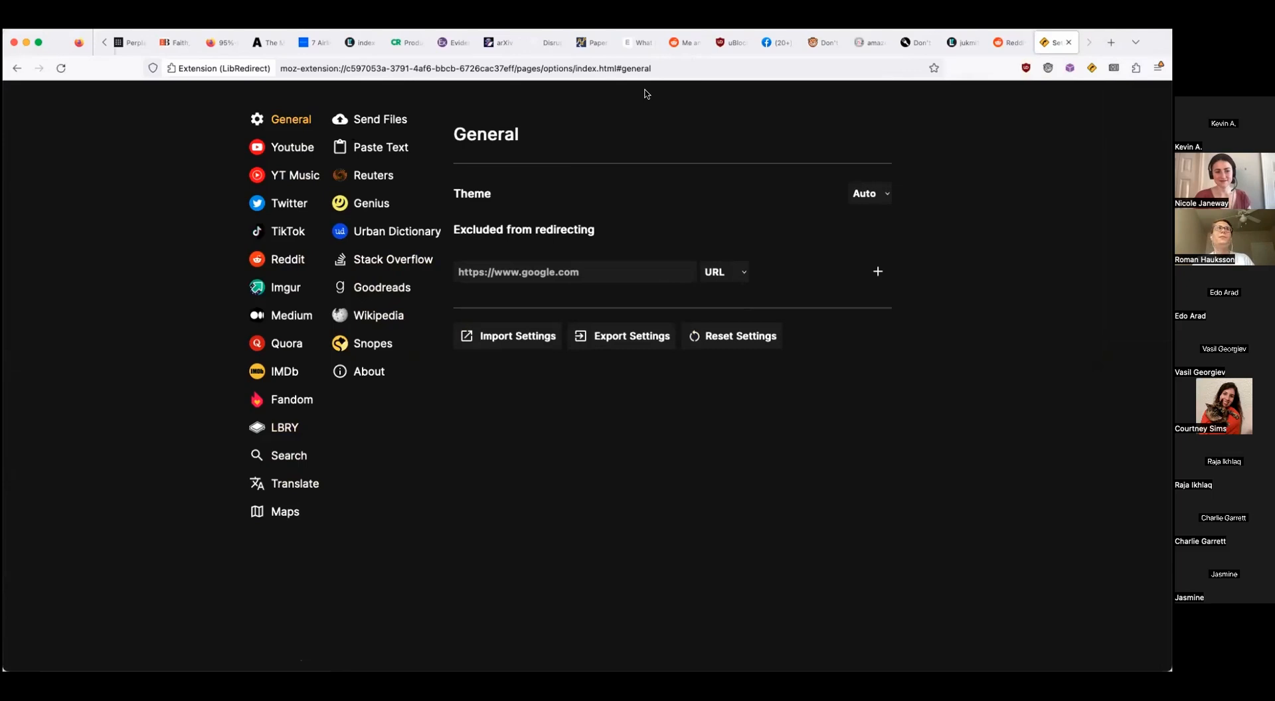
mouse_move(952, 312)
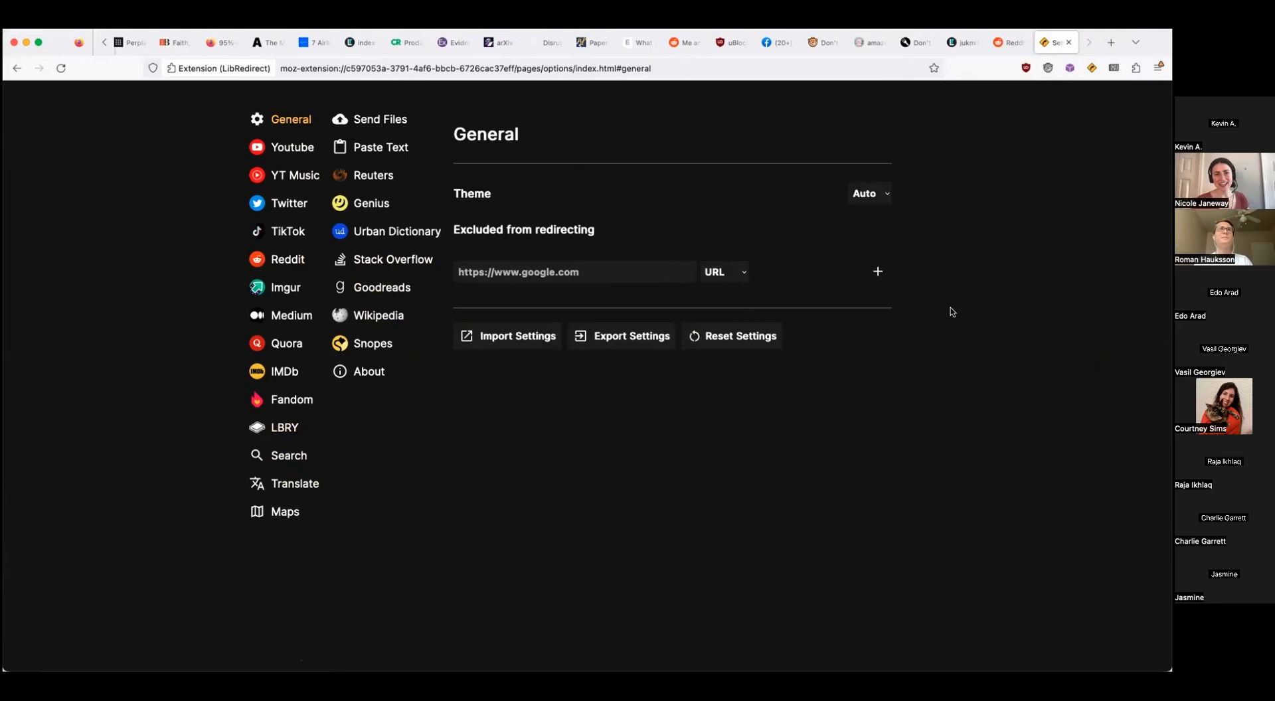
mouse_move(875, 291)
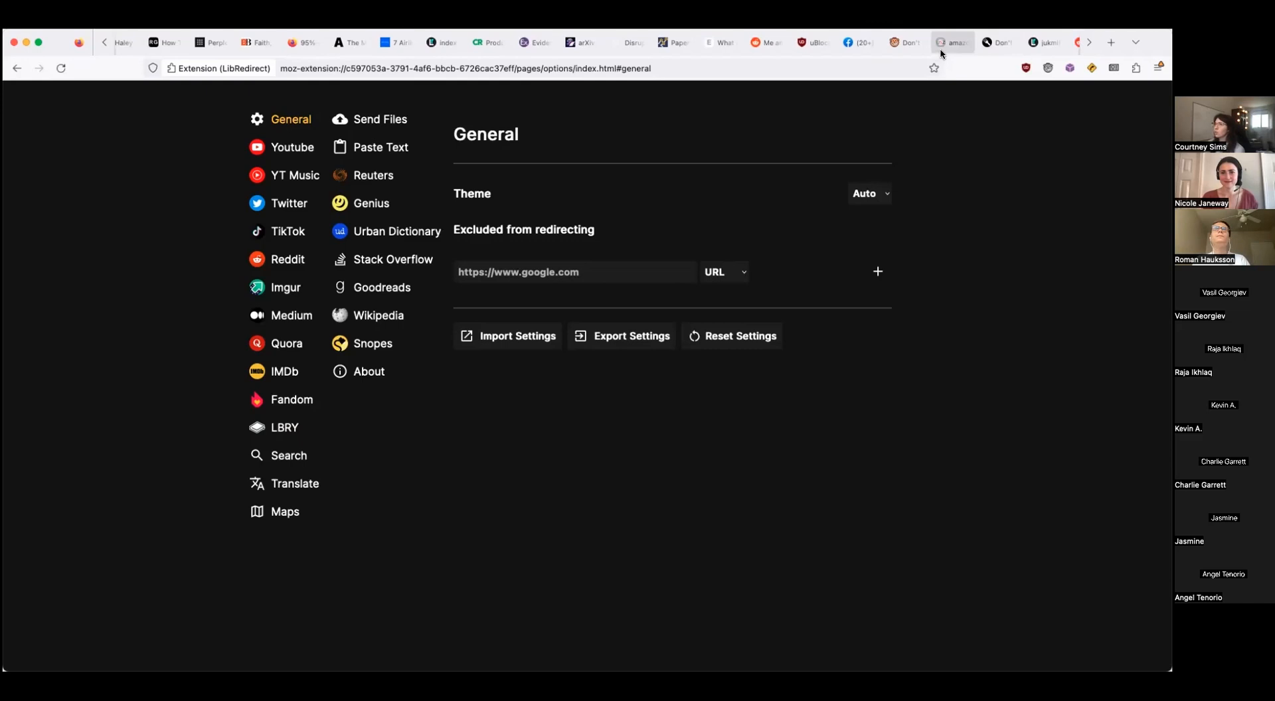
click(965, 42)
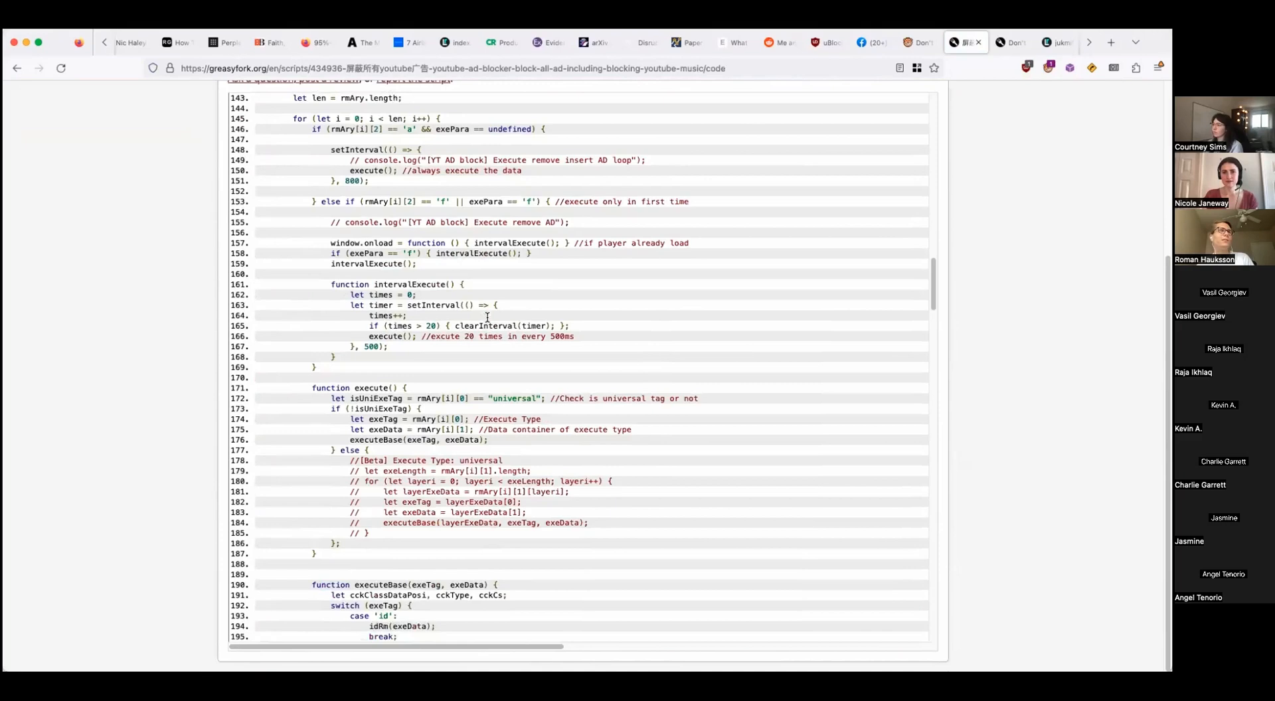
- Scroll through the YouTube AD blocker script code down to the ad-card and iframe detection section
scroll(down, 3)
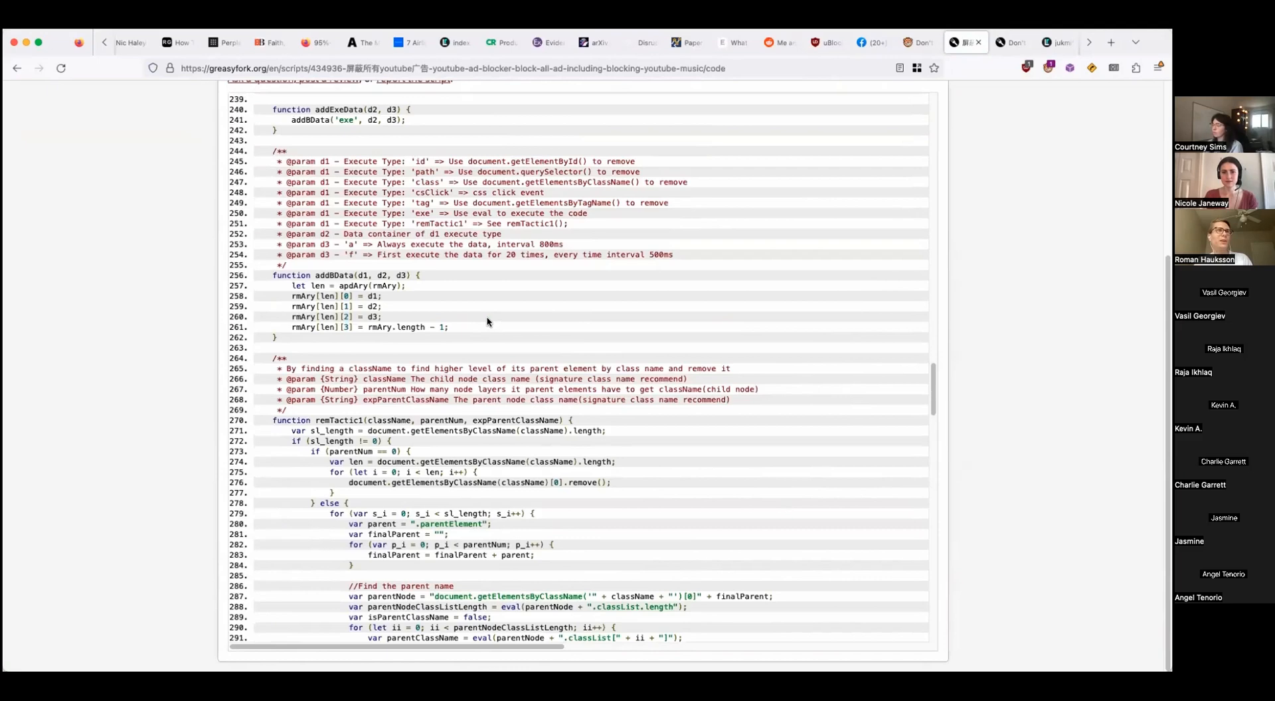
scroll(down, 3)
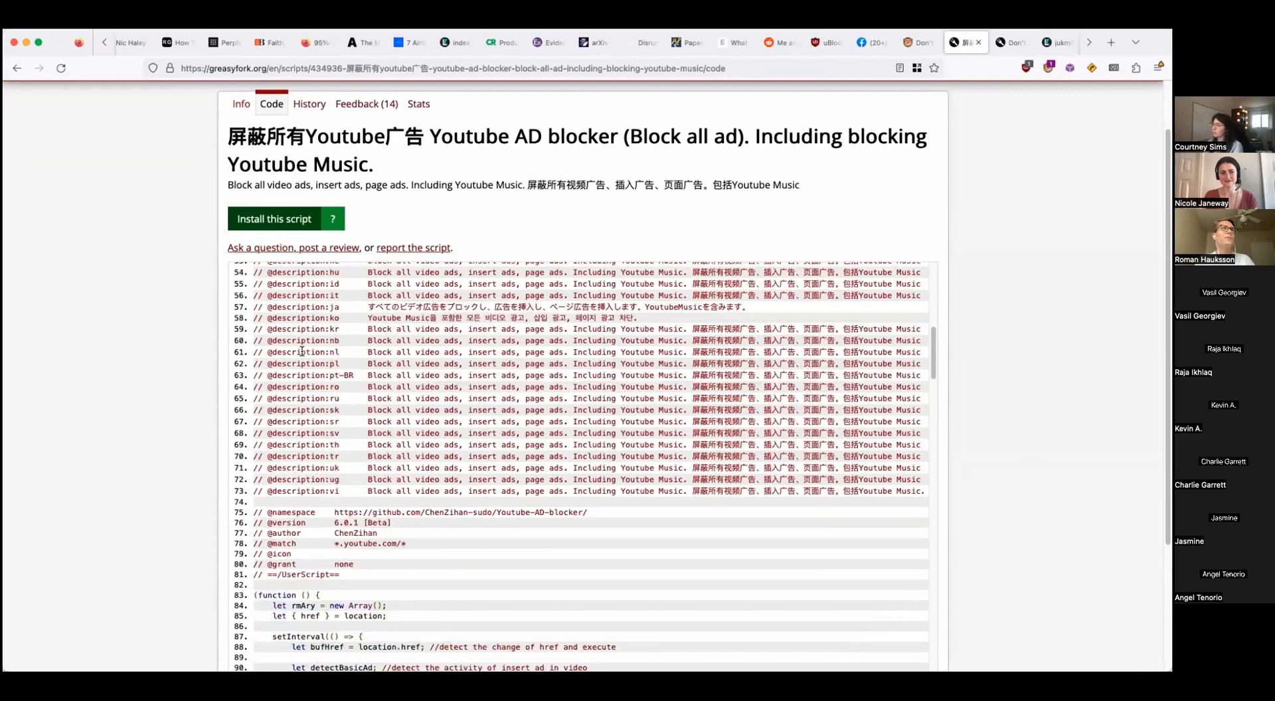
scroll(down, 3)
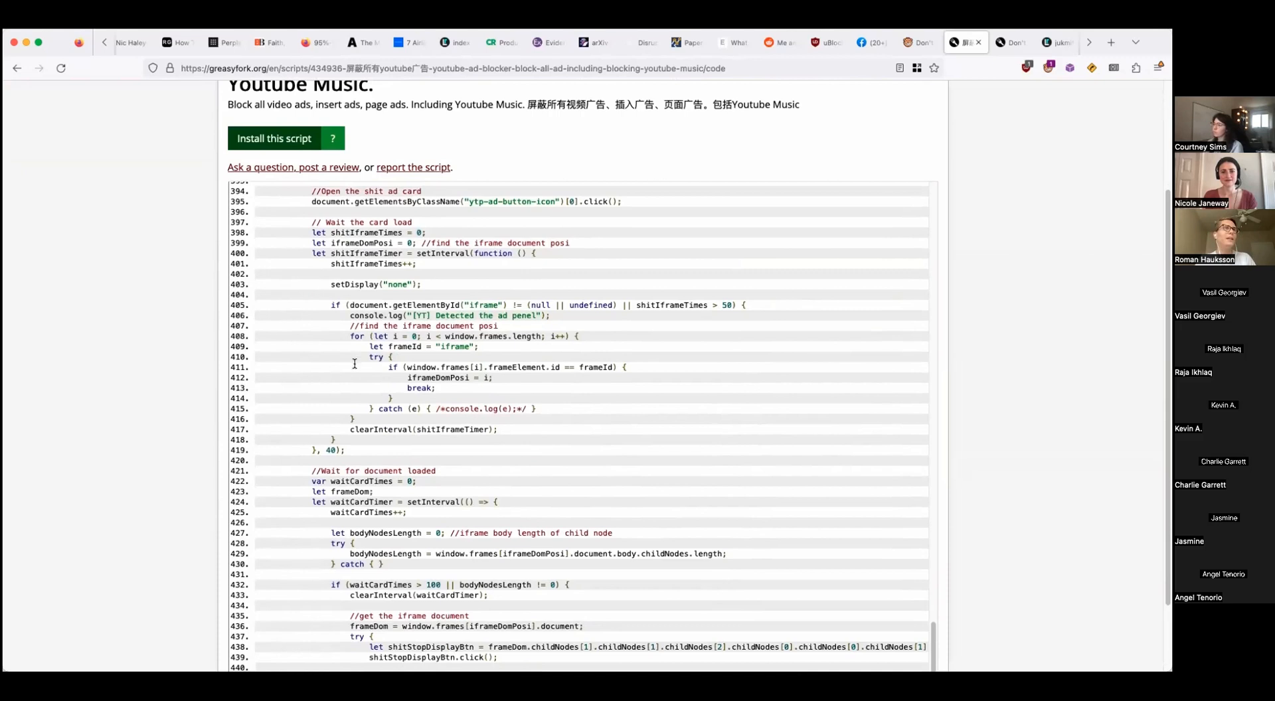